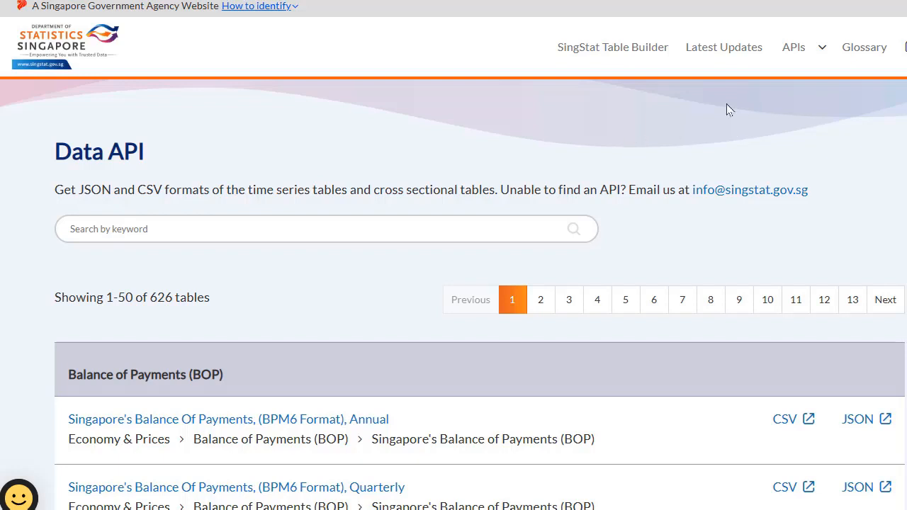
mouse_move(66, 84)
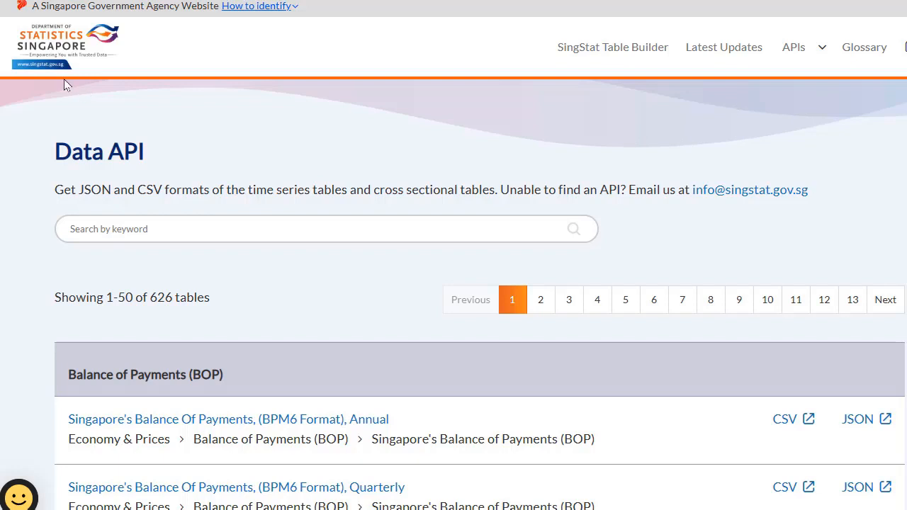
mouse_move(183, 116)
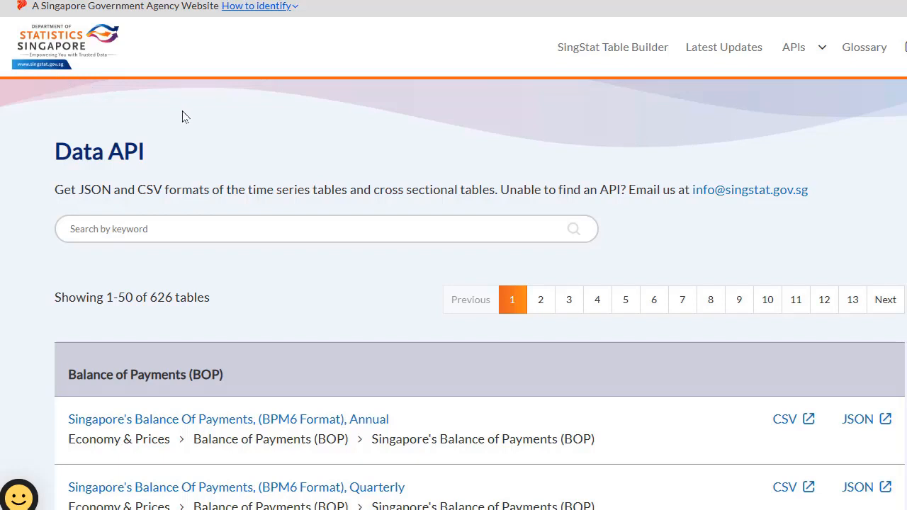
mouse_move(222, 127)
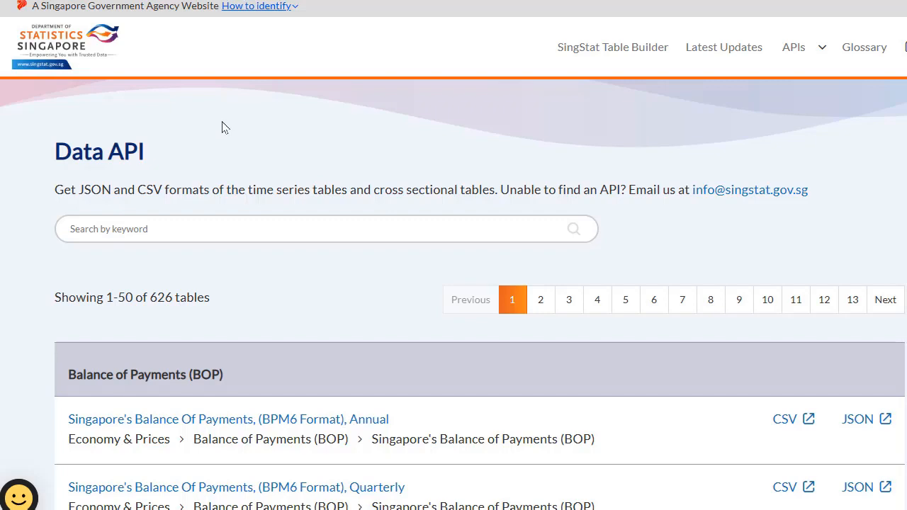
Scroll to Business Expectations and download the Services Sector Employment Forecast table as CSV.
scroll("down", 3)
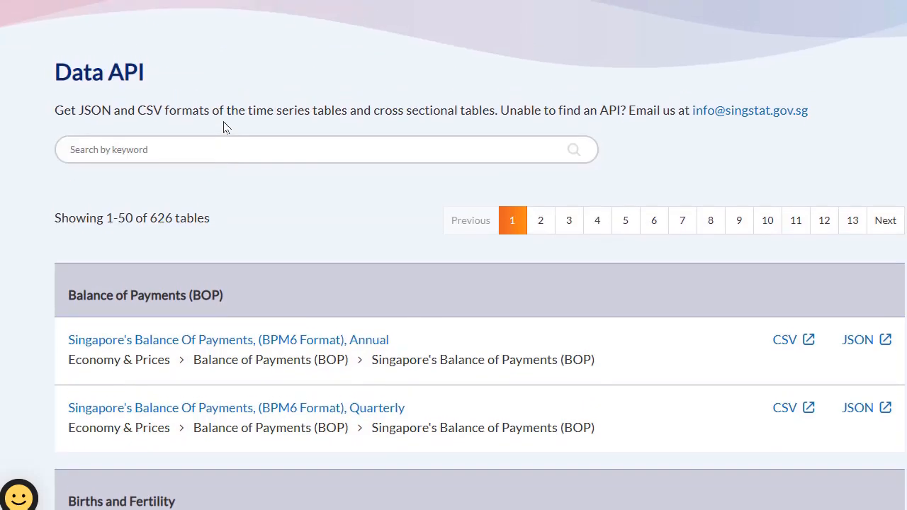
scroll("down", 3)
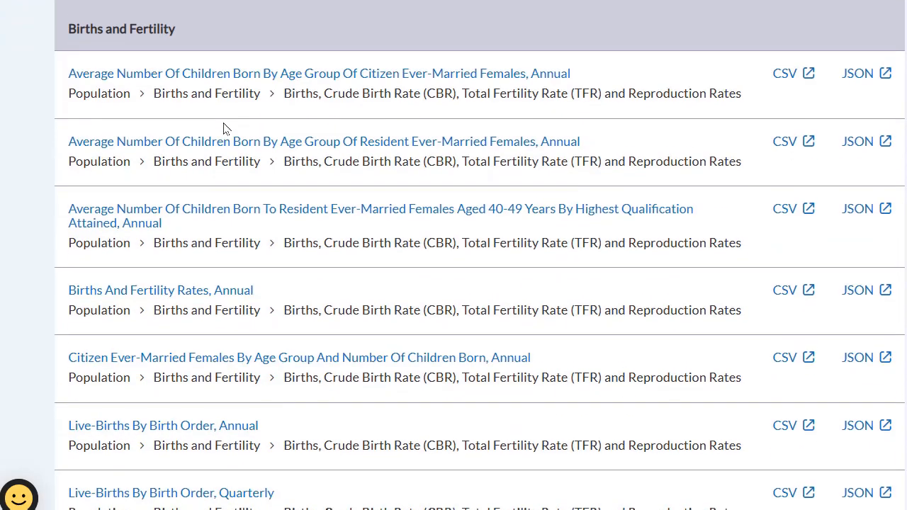
scroll("down", 3)
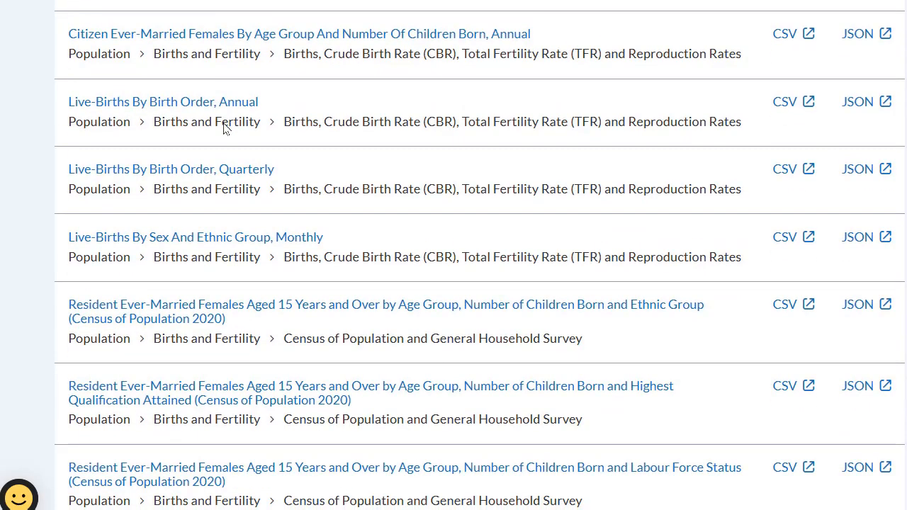
scroll("down", 3)
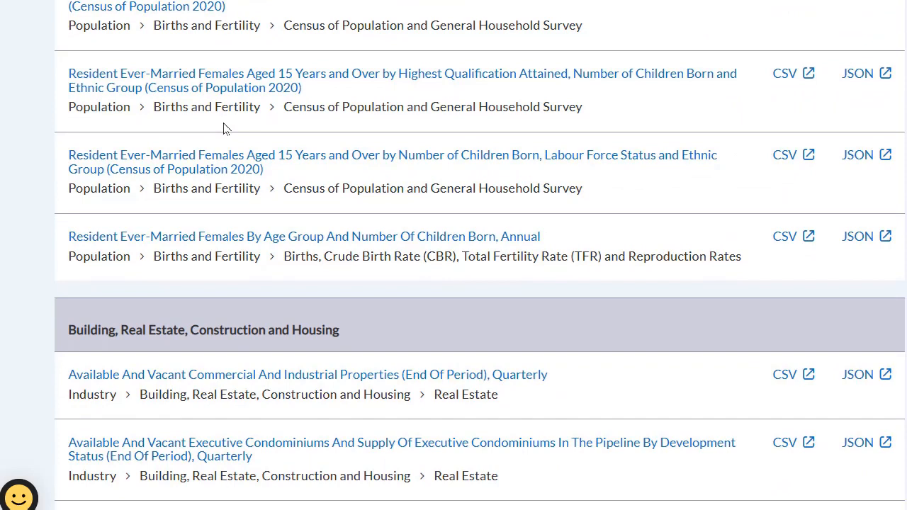
scroll("down", 3)
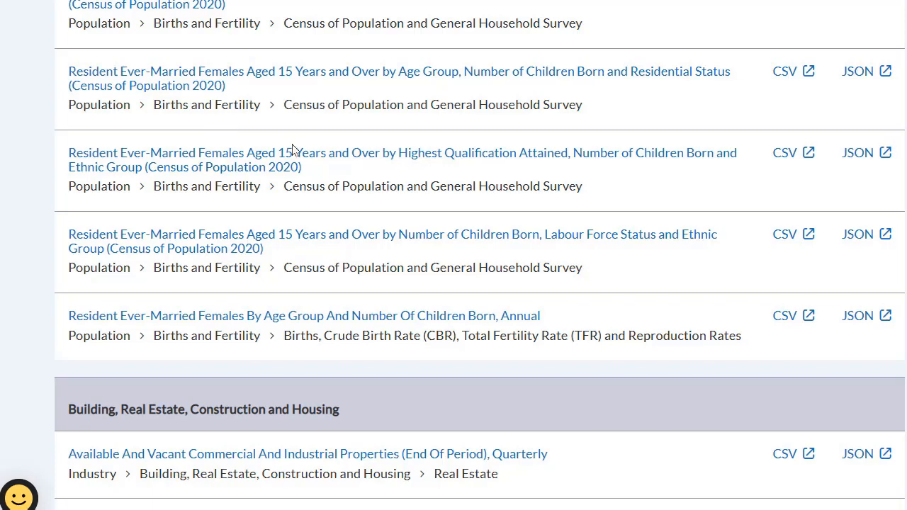
scroll("down", 3)
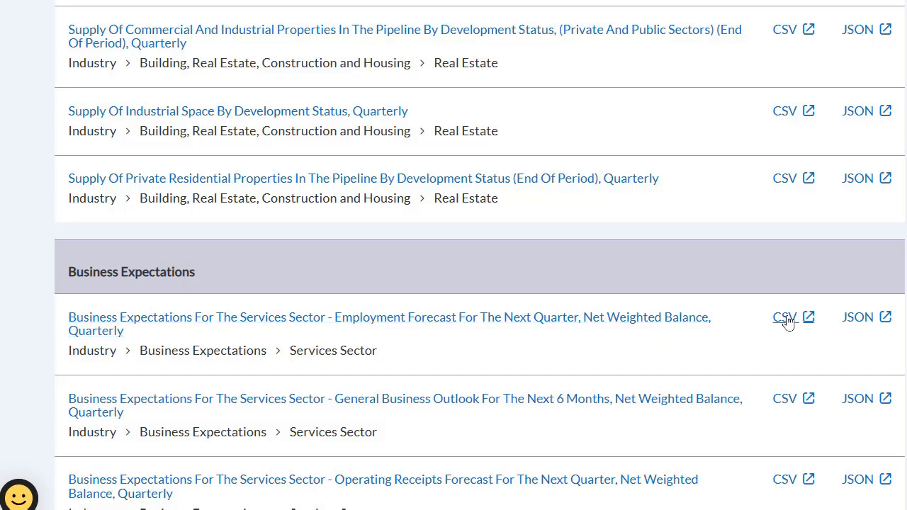
left_click(785, 317)
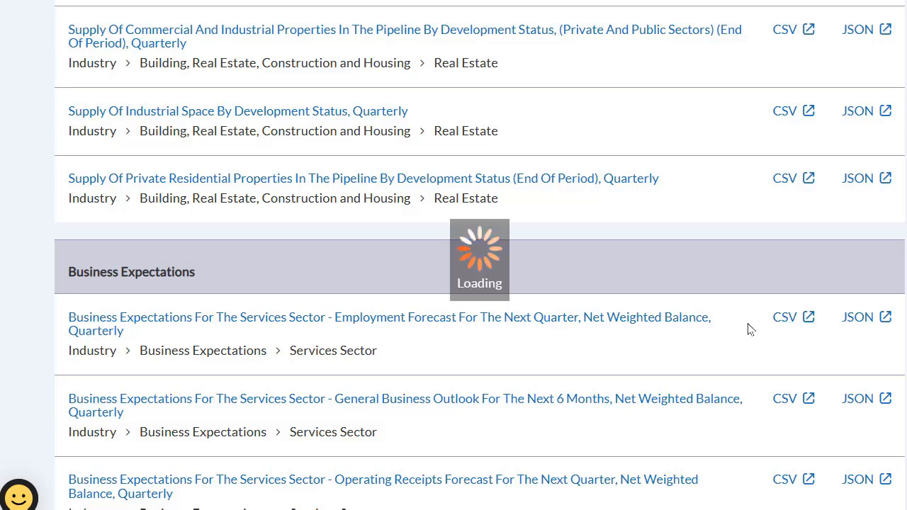
mouse_move(531, 355)
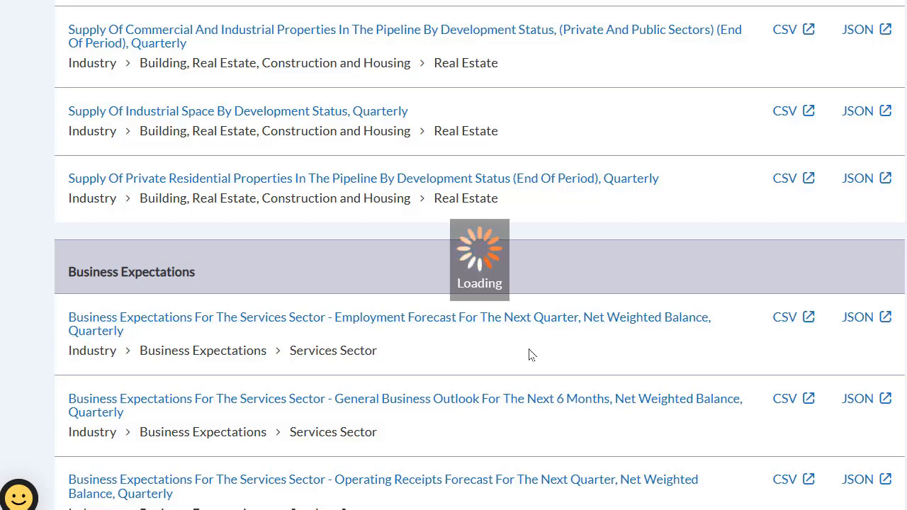
mouse_move(664, 175)
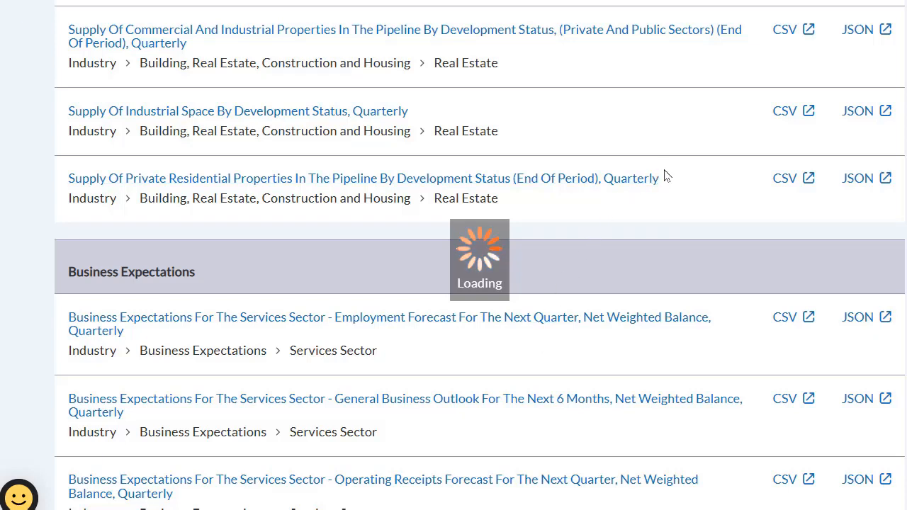
mouse_move(691, 179)
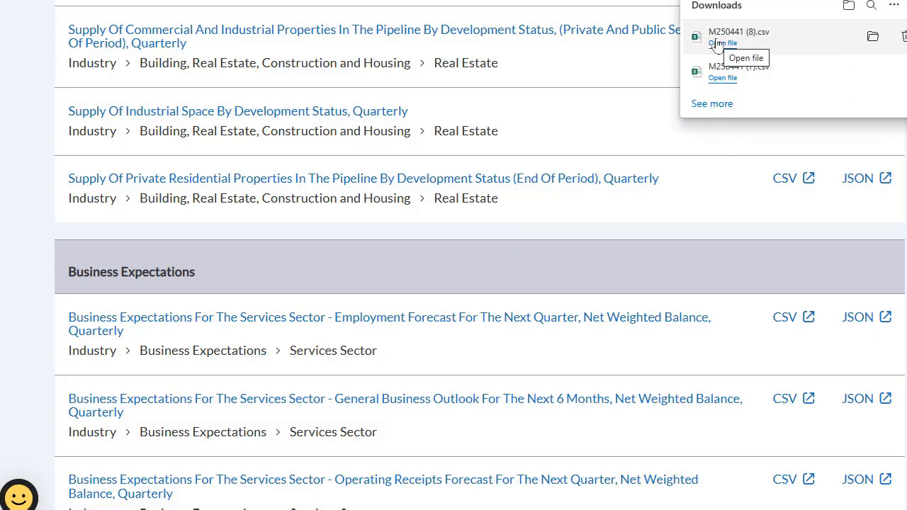
Open the downloaded forecast CSV in Excel, browse the sheet and select cell A64.
left_click(722, 43)
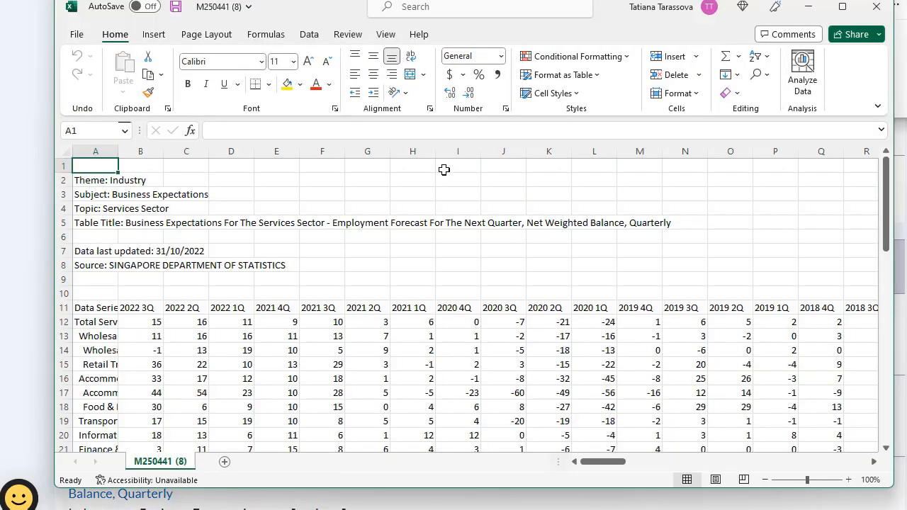
mouse_move(311, 7)
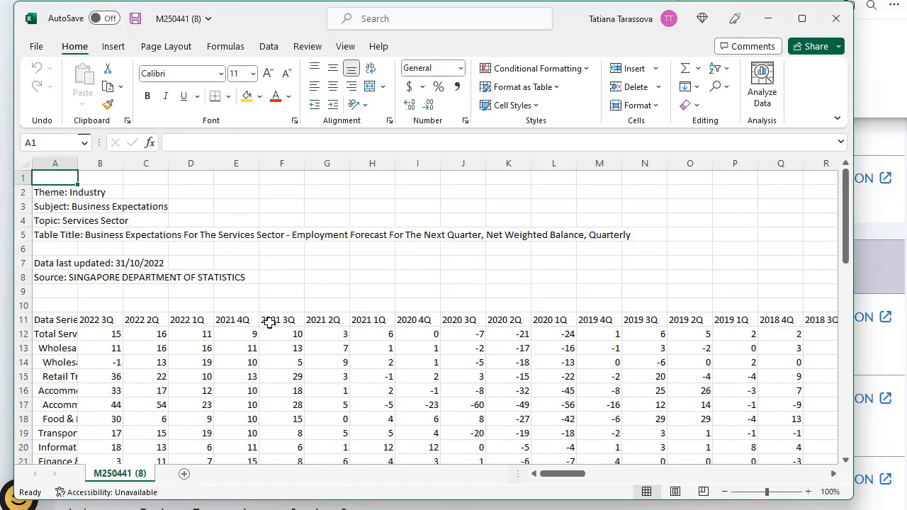
scroll("down", 3)
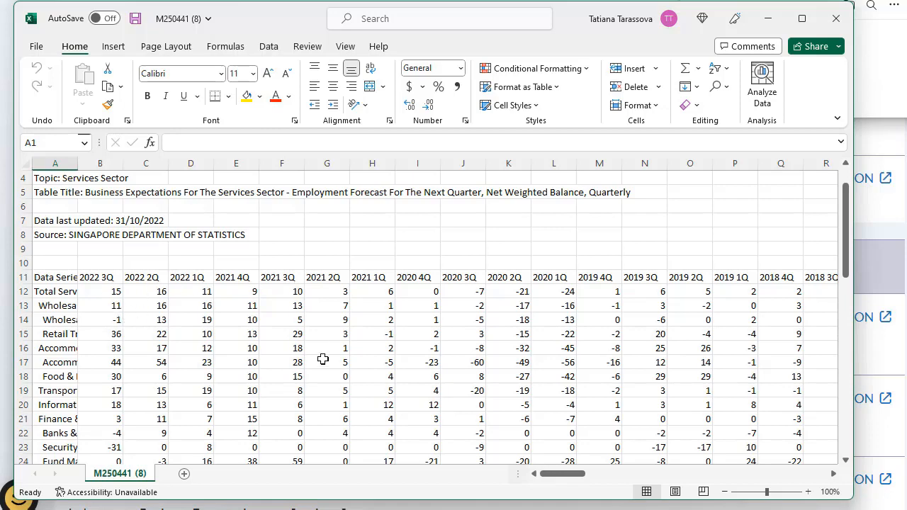
scroll("down", 3)
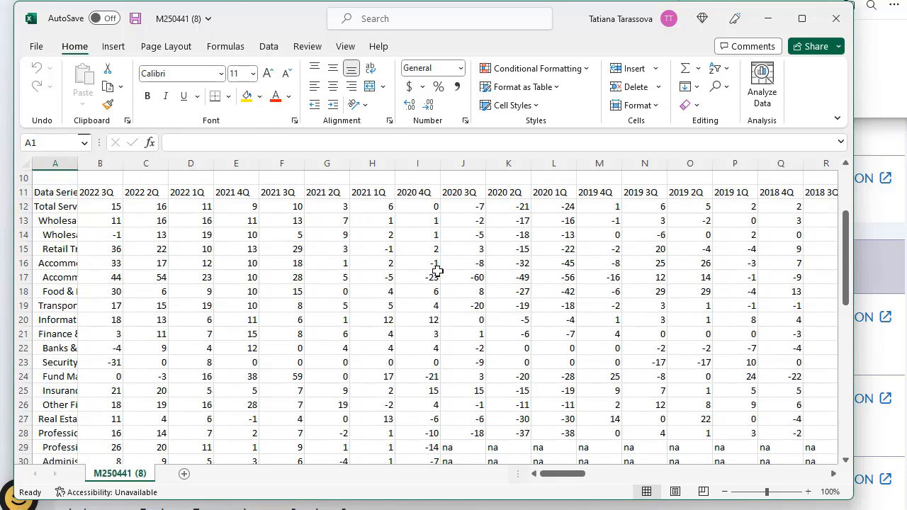
scroll("up", 3)
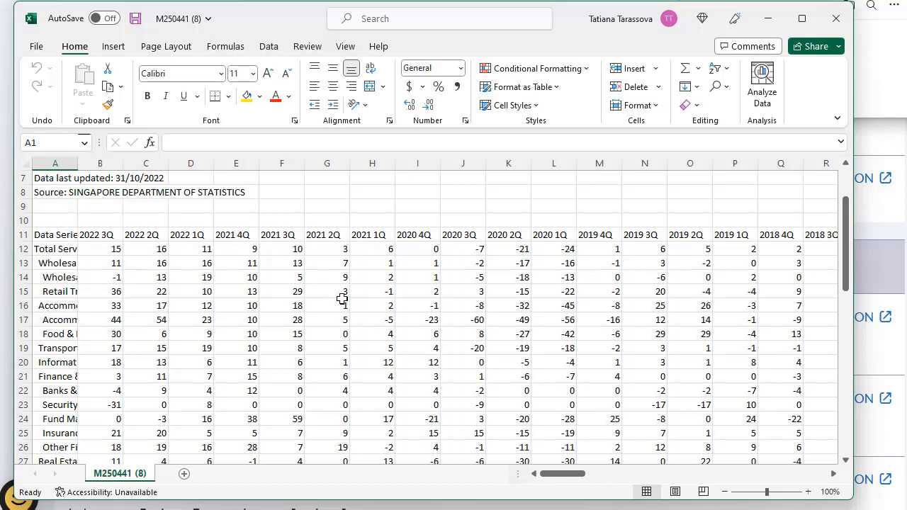
mouse_move(155, 309)
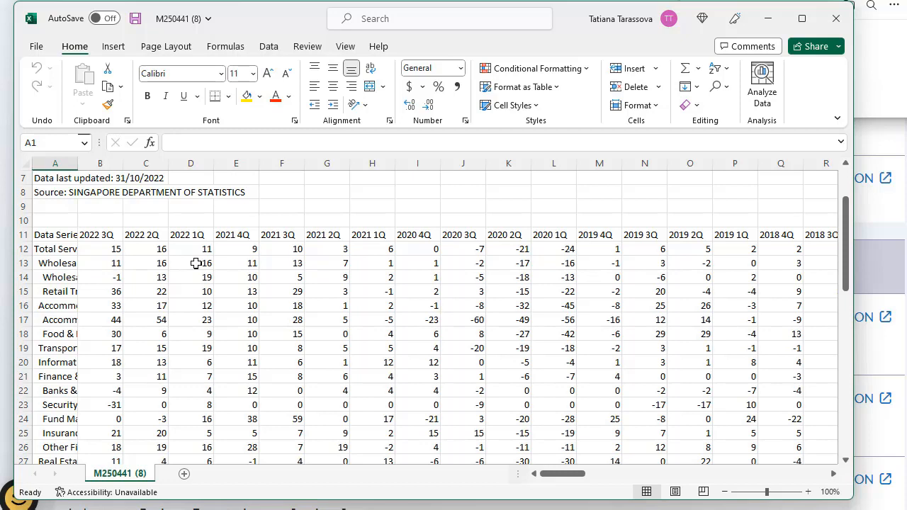
mouse_move(76, 235)
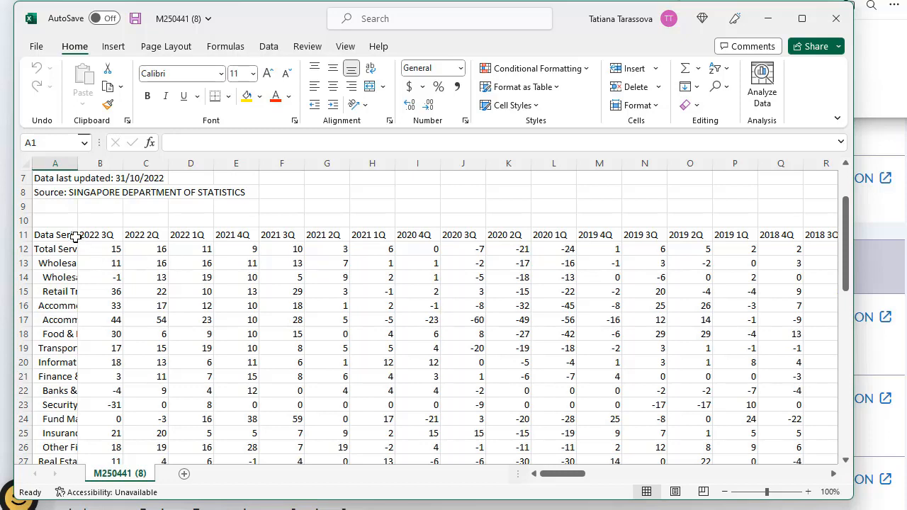
mouse_move(67, 239)
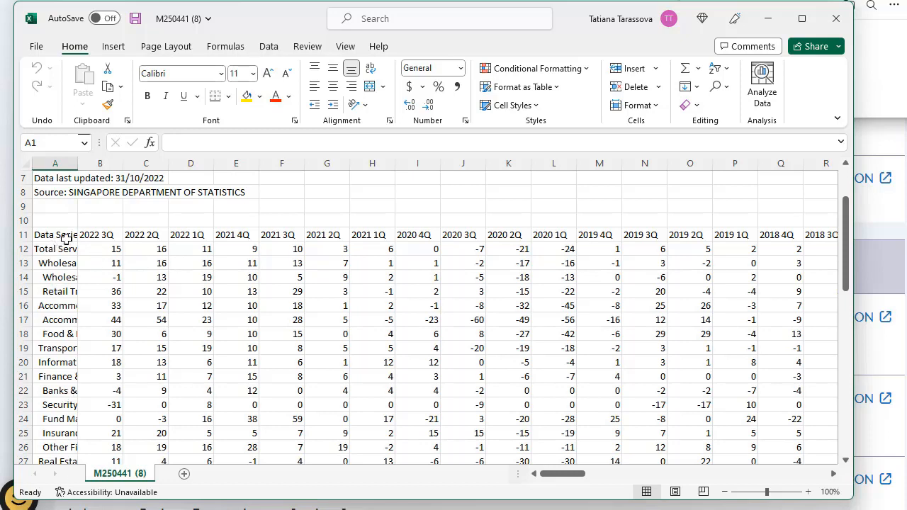
mouse_move(267, 242)
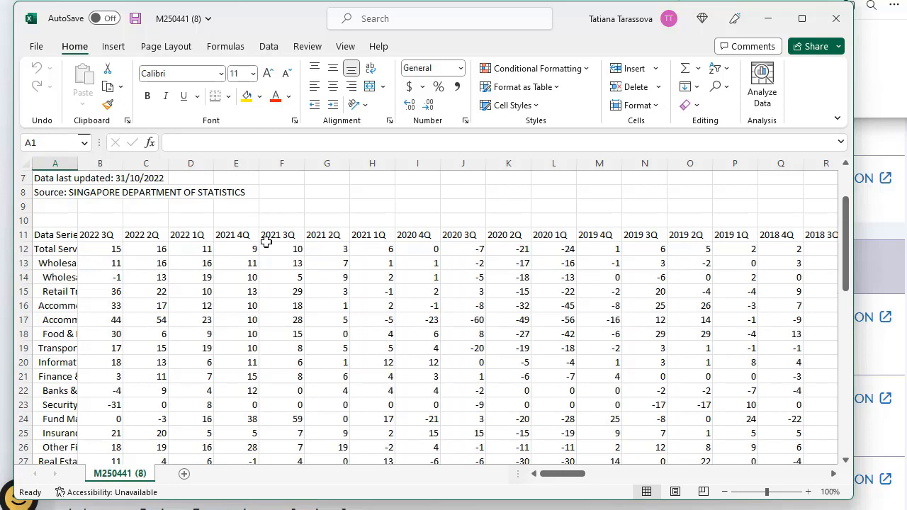
scroll("down", 3)
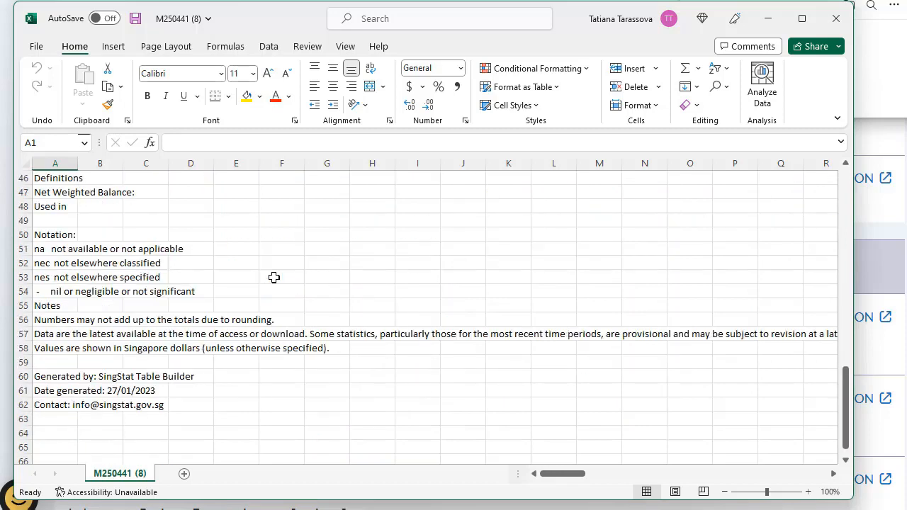
scroll("down", 3)
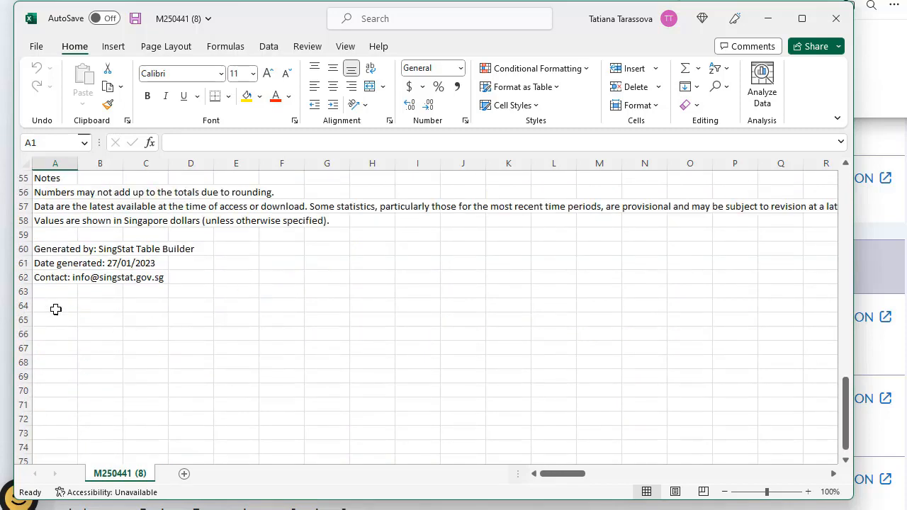
left_click(54, 305)
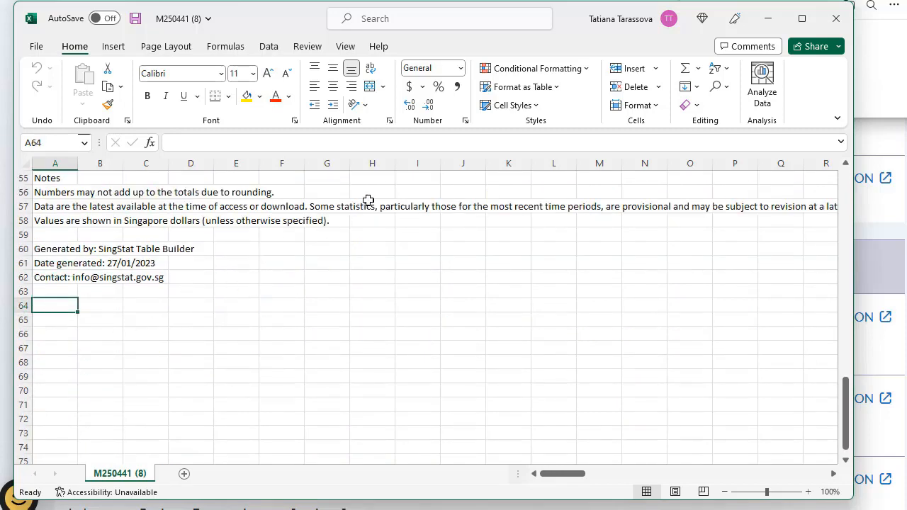
Find TRANSPOSE through Tell Me and enter =TRANSPOSE(A11:DH31) in cell A64.
left_click(425, 19)
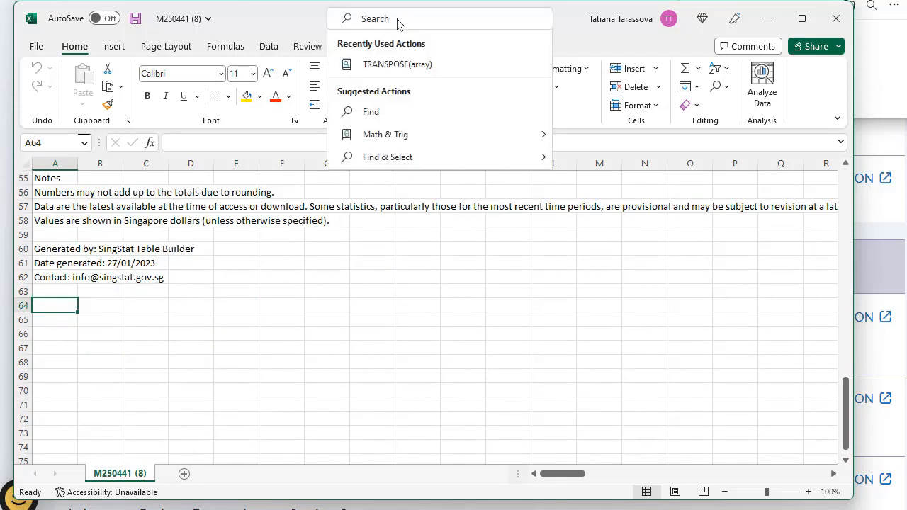
type("TRANSPOSE")
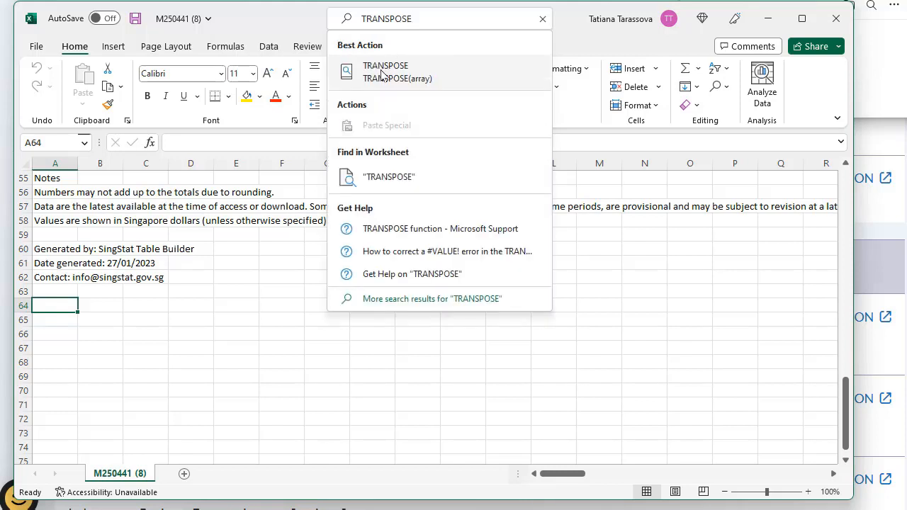
left_click(385, 71)
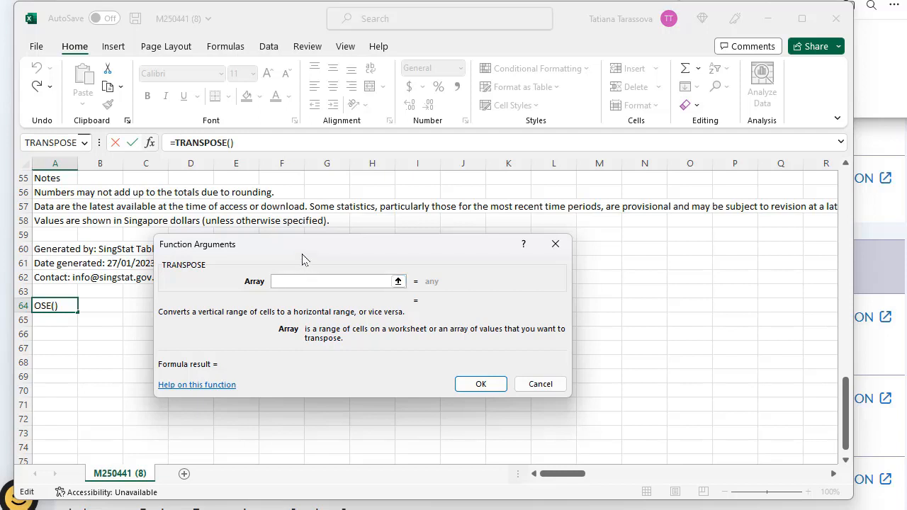
left_click(329, 281)
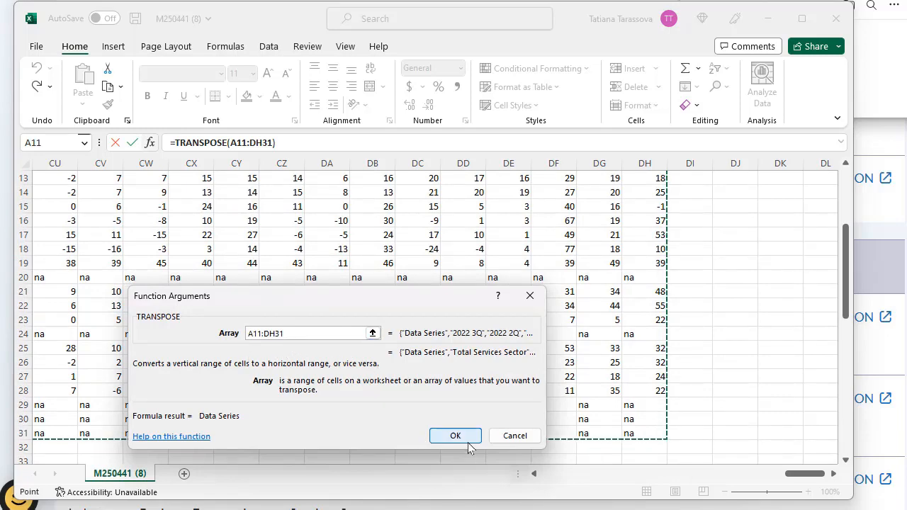
left_click(455, 435)
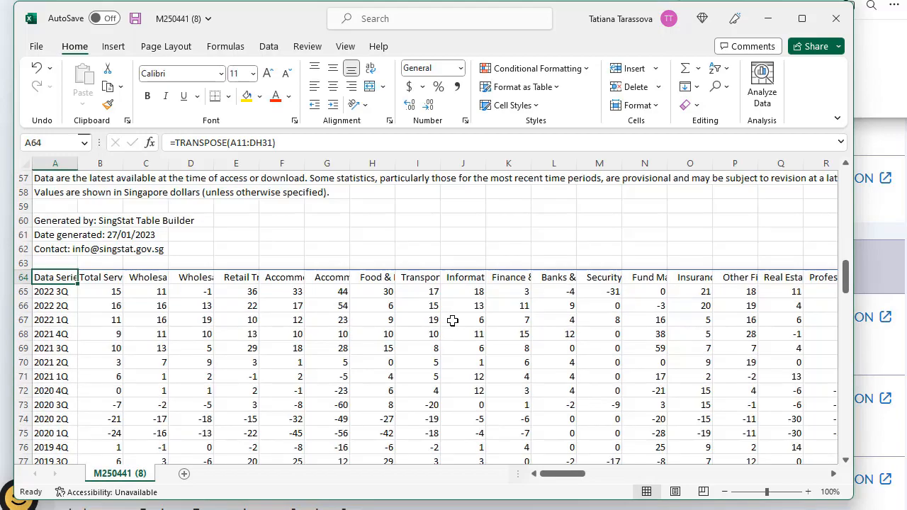
scroll("down", 3)
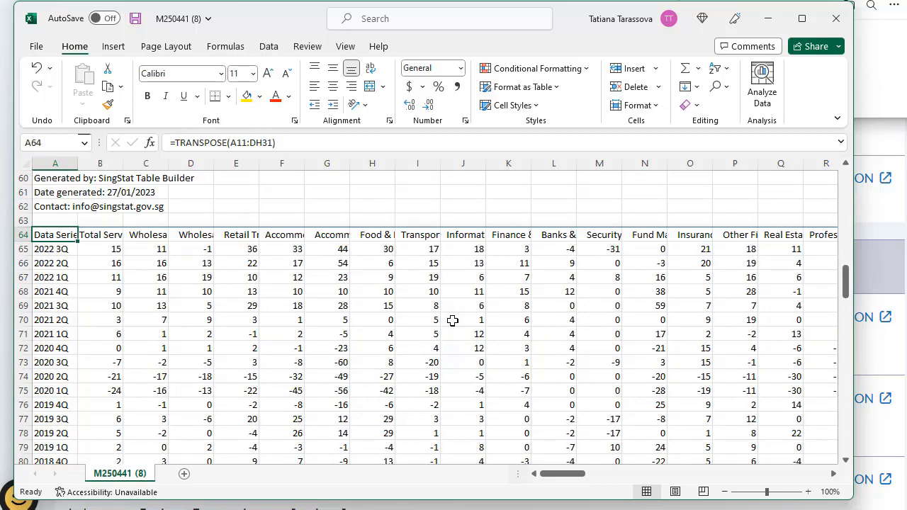
scroll("down", 3)
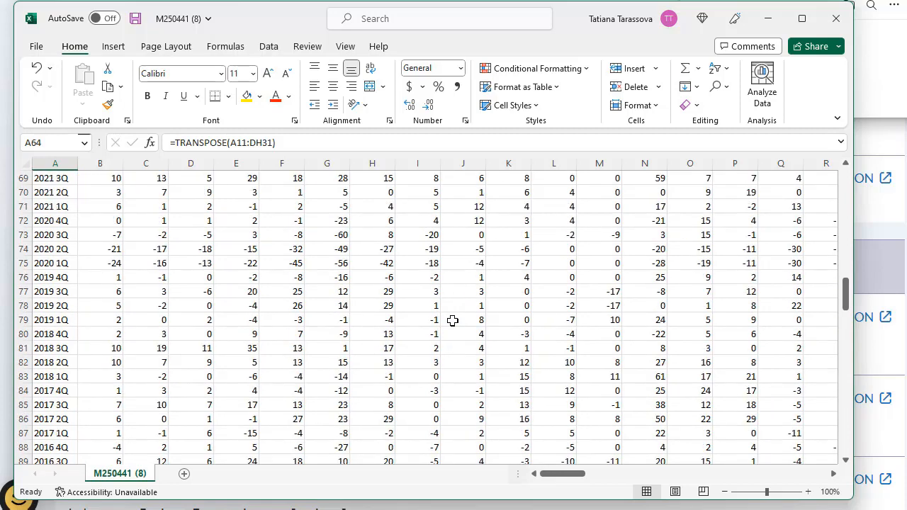
scroll("up", 3)
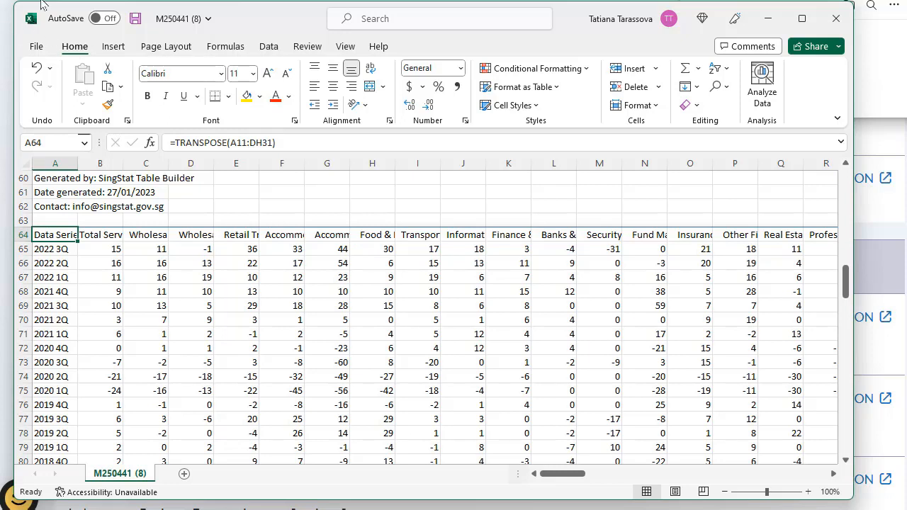
Save M250441 (8) as CSV (Comma delimited) in C:\Temp.
left_click(36, 46)
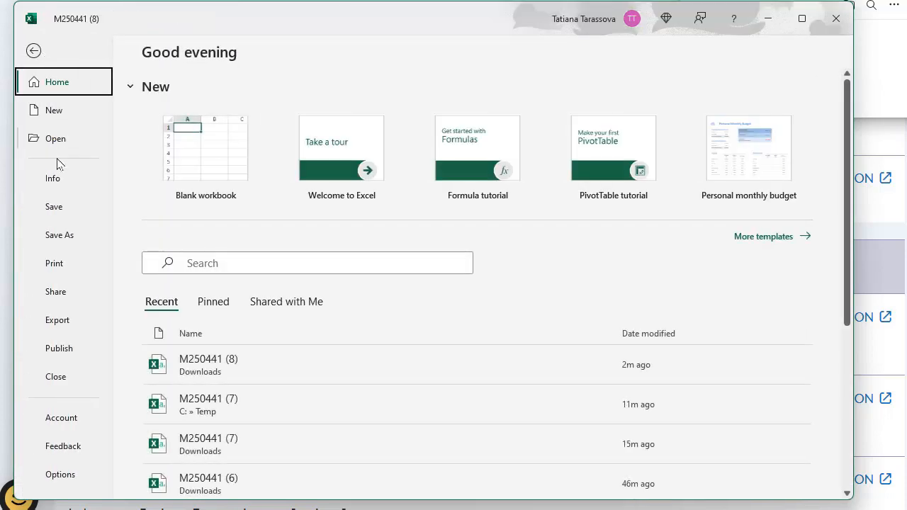
left_click(60, 235)
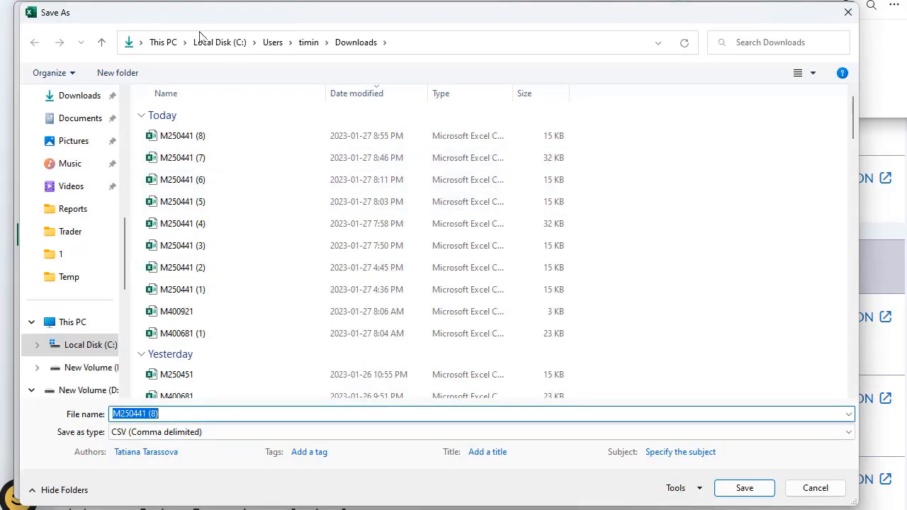
left_click(219, 42)
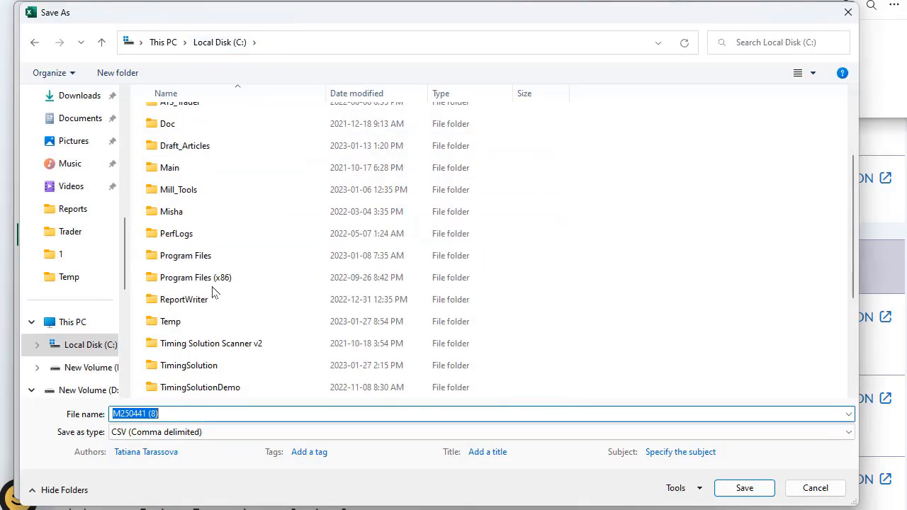
double_click(170, 321)
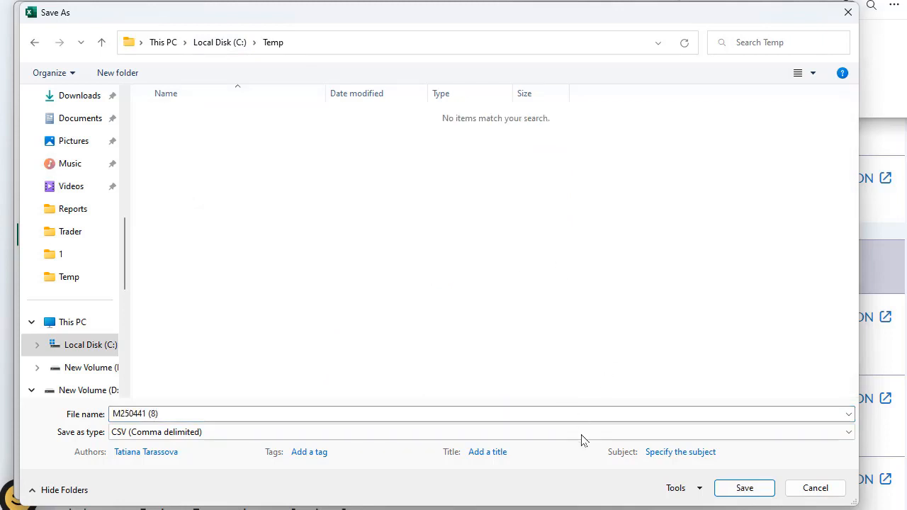
left_click(744, 488)
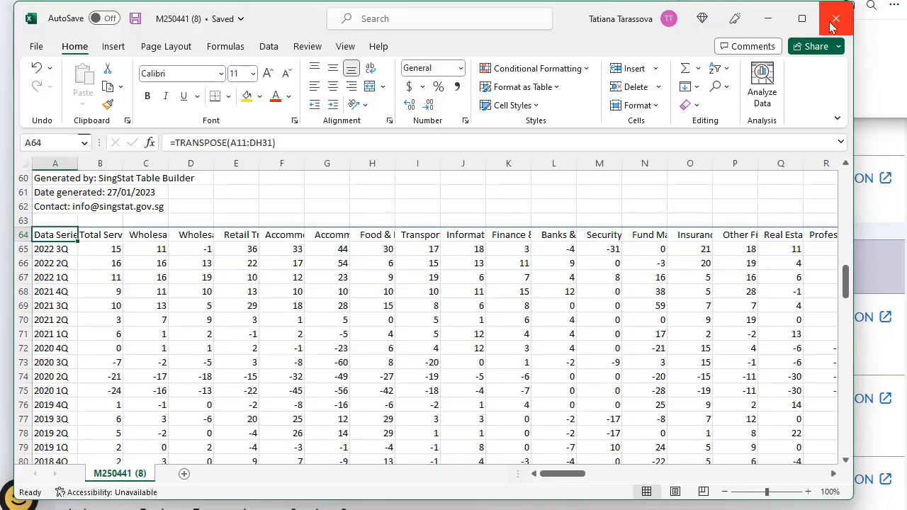
Close the saved Excel workbook window.
left_click(834, 18)
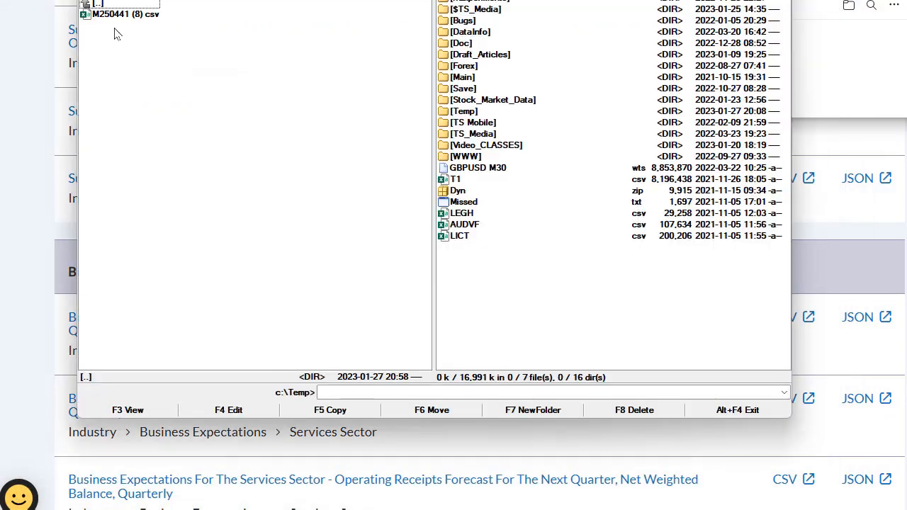
mouse_move(128, 19)
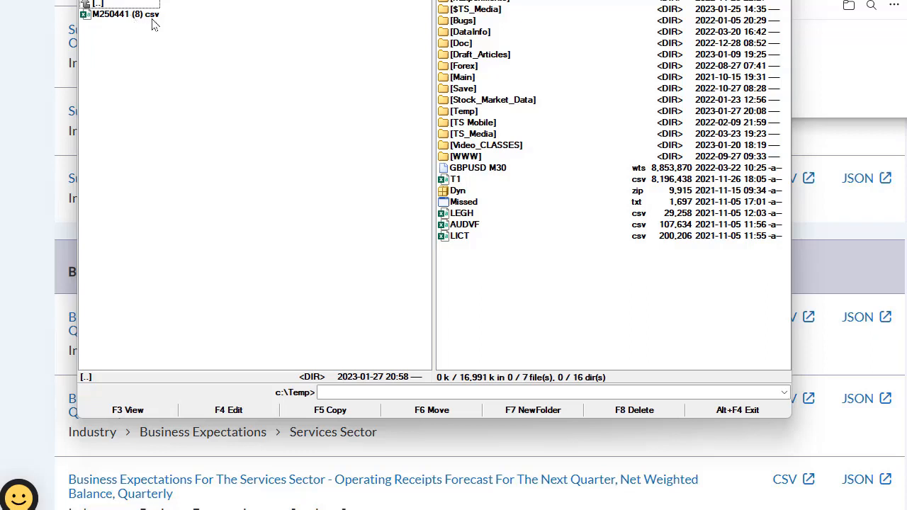
mouse_move(146, 20)
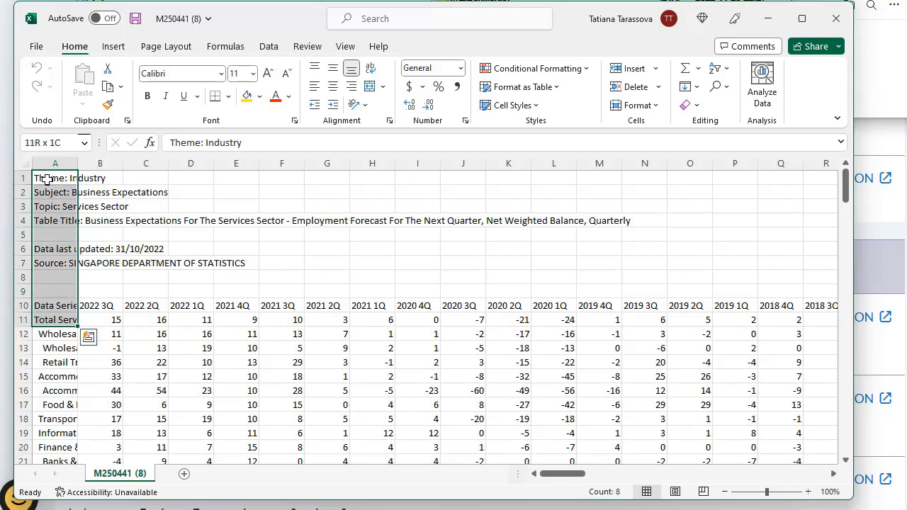
Delete rows 1 through 62 so the transposed table starts at row 1.
left_click(55, 178)
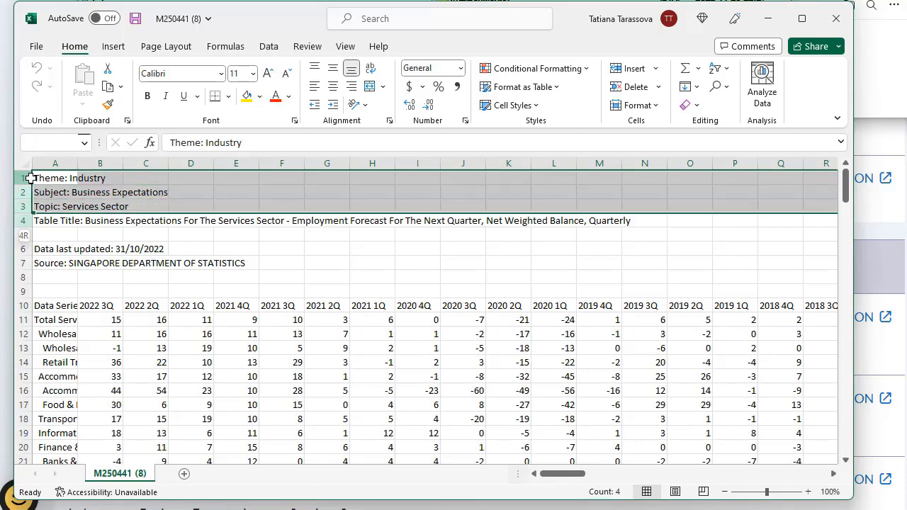
scroll("down", 3)
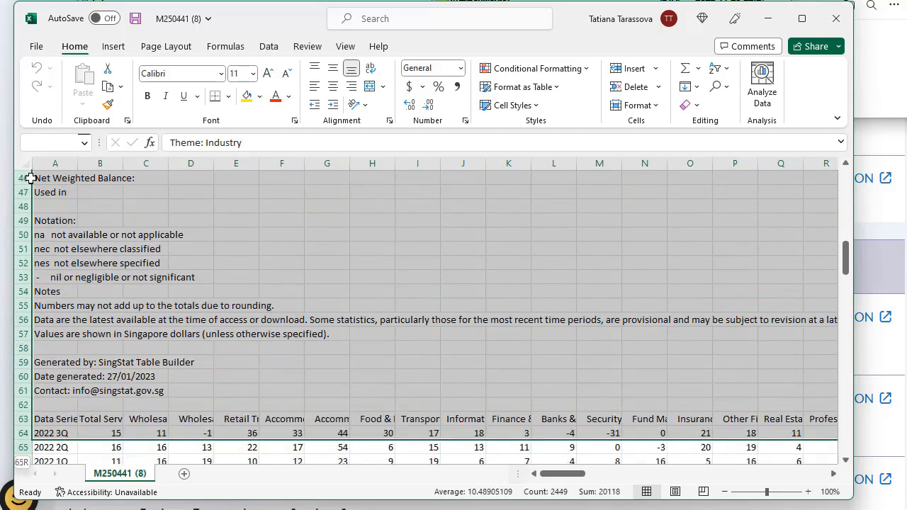
scroll("down", 3)
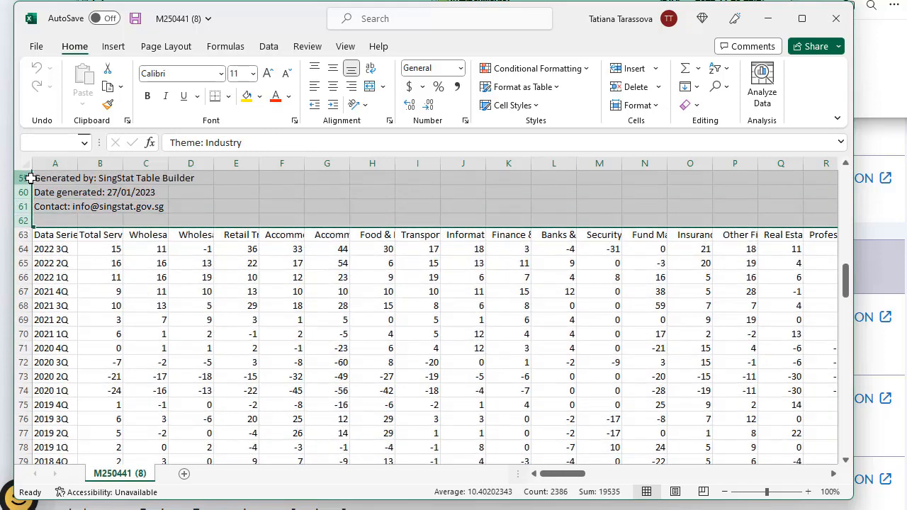
right_click(110, 178)
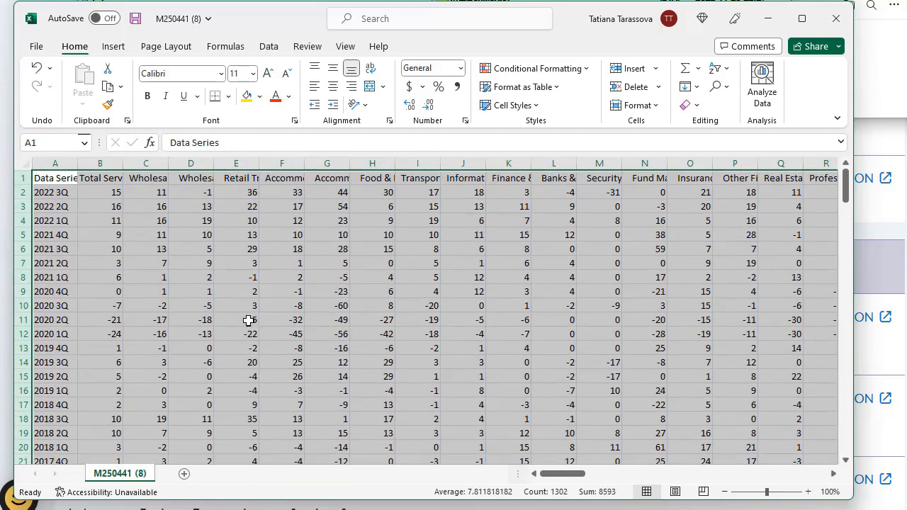
left_click(191, 263)
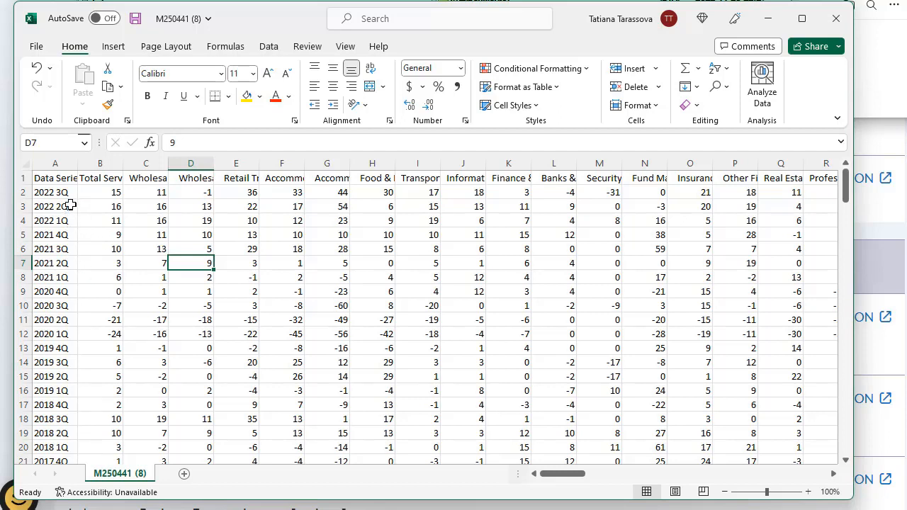
mouse_move(68, 218)
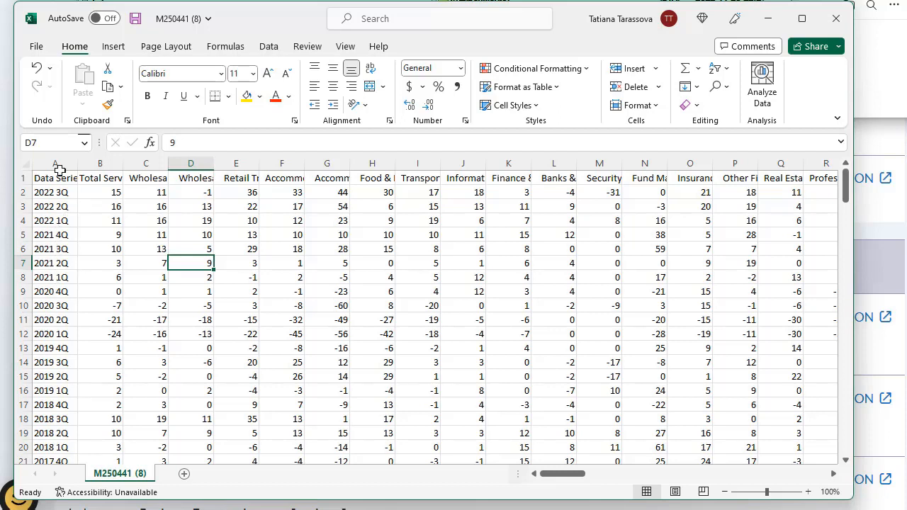
Select column A and replace all 1Q labels with /1/1.
left_click(55, 163)
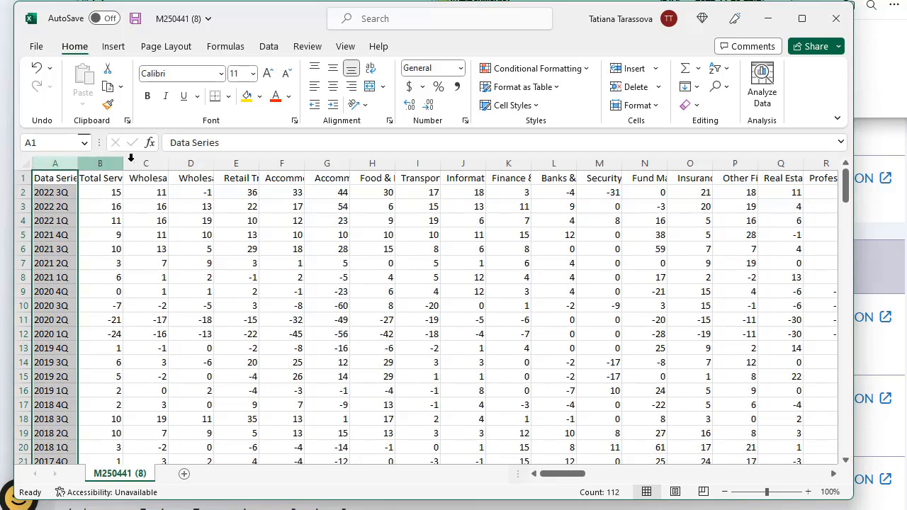
key("Ctrl+f")
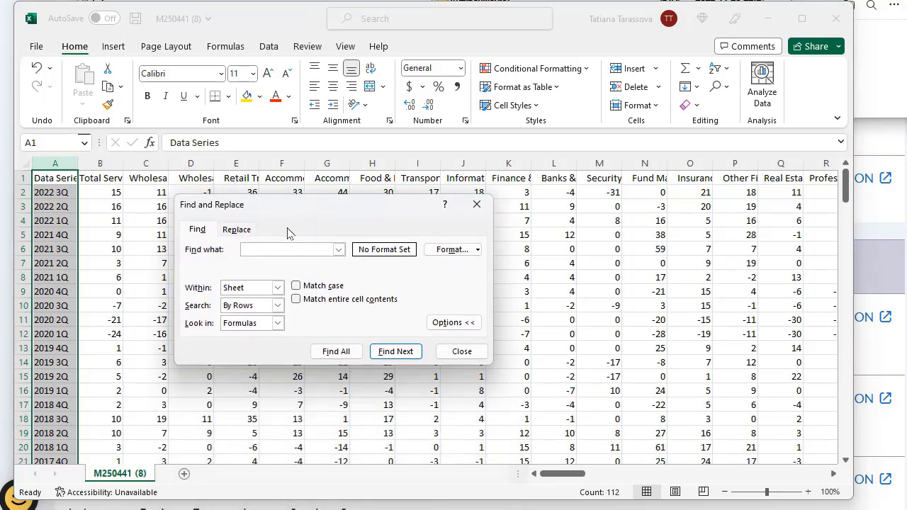
left_click(236, 229)
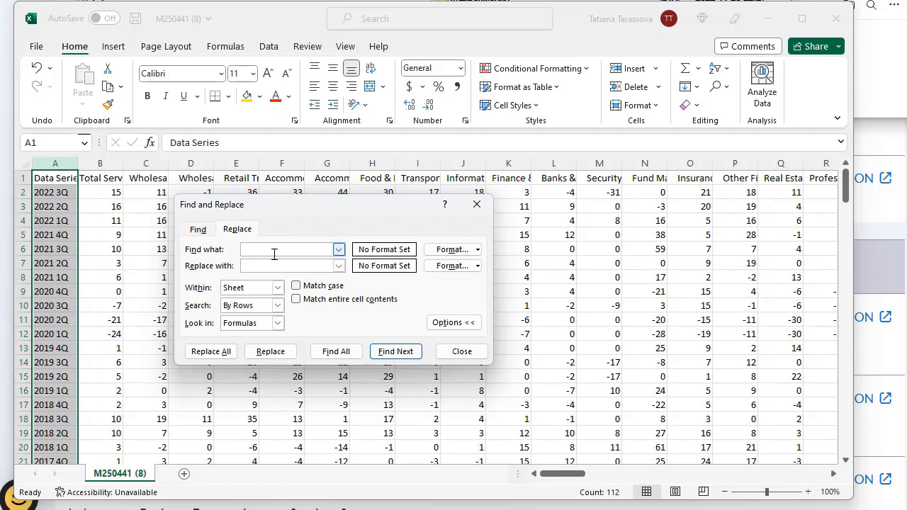
type("1")
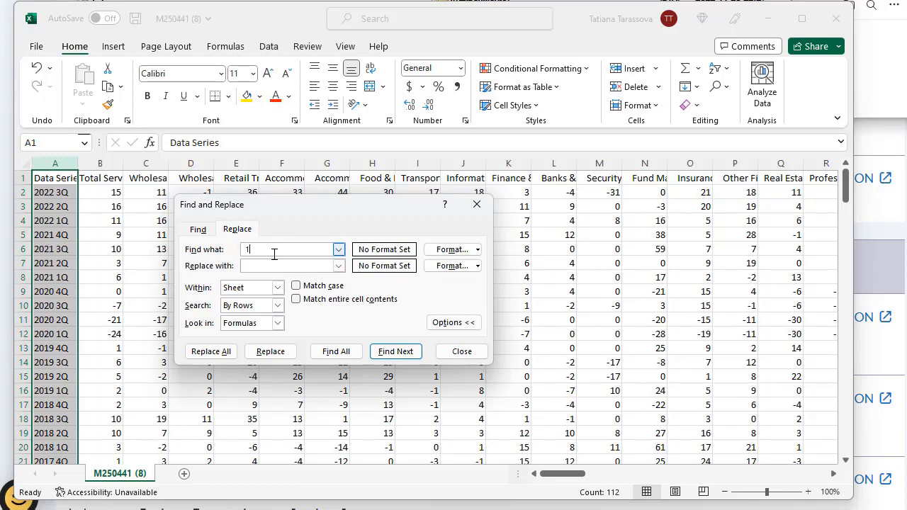
type("Q")
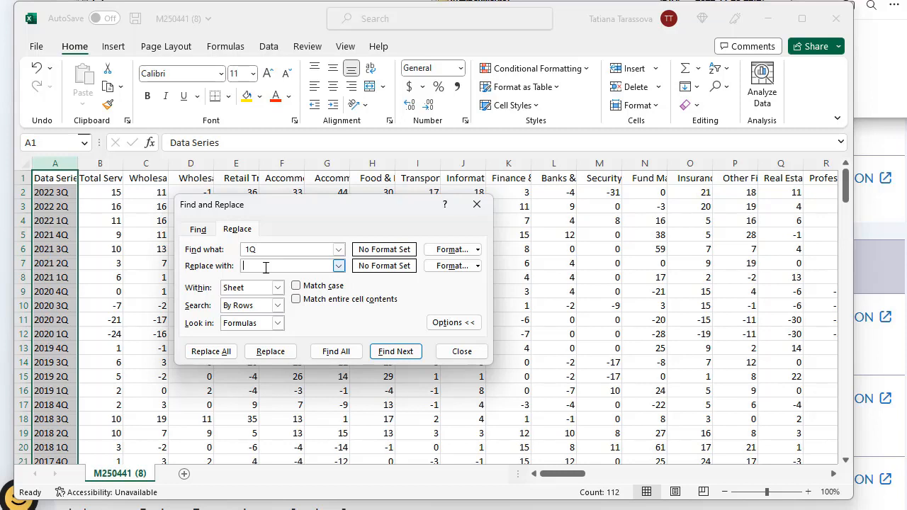
type("/")
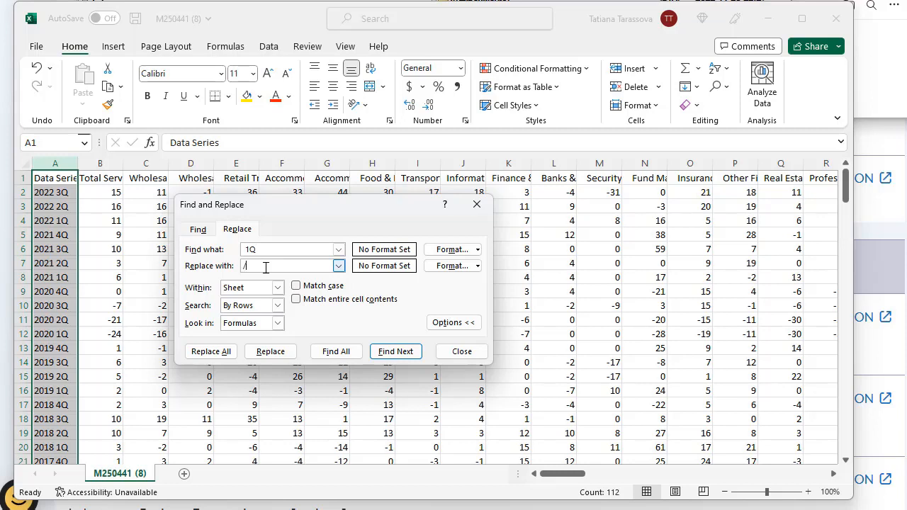
type("1/1")
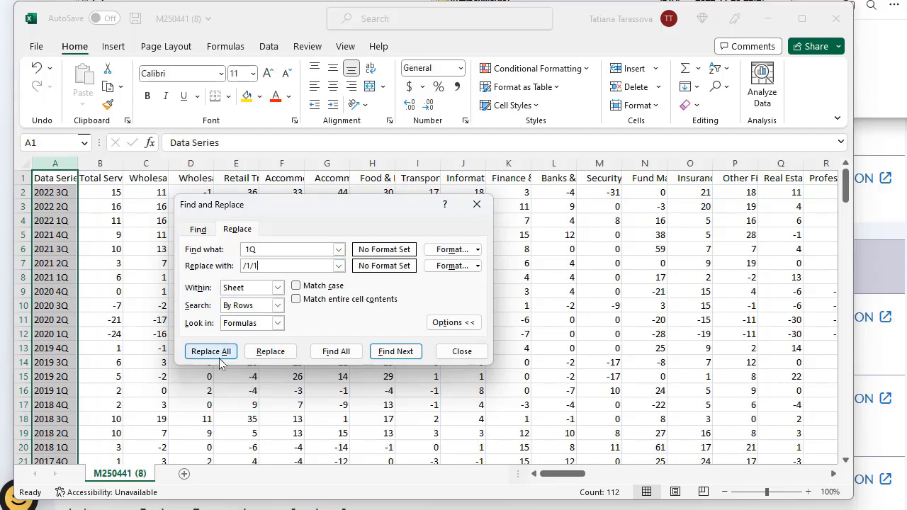
left_click(211, 351)
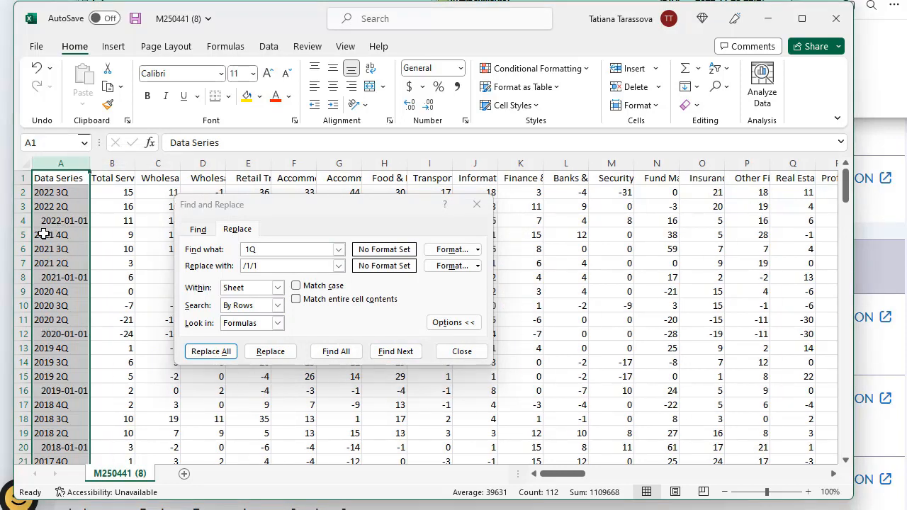
mouse_move(51, 248)
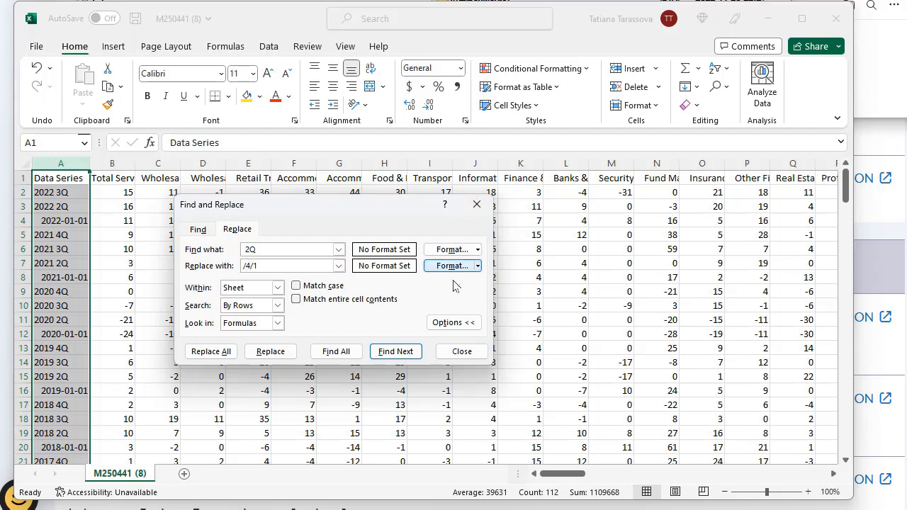
Replace all 2Q with /4/1, 3Q with /7/1 and 4Q with /10/1.
left_click(211, 351)
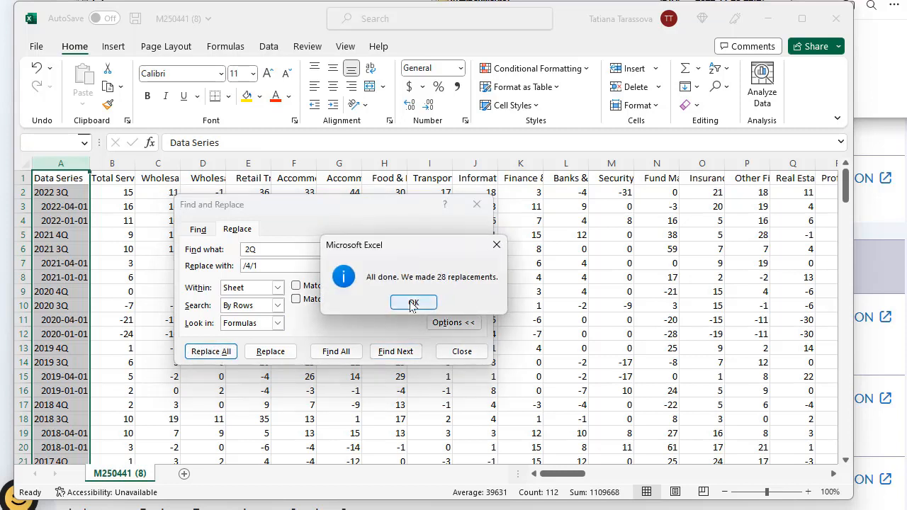
left_click(413, 303)
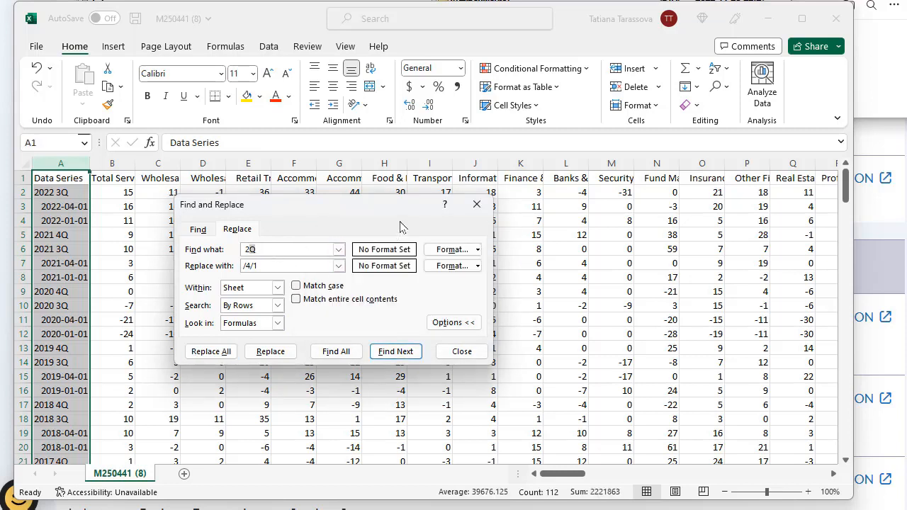
type("3")
left_click(293, 266)
type("7")
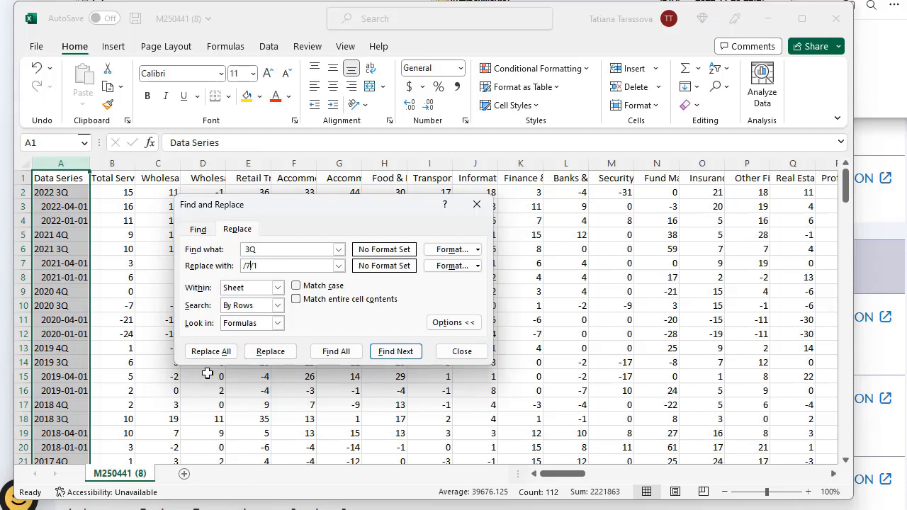
left_click(211, 351)
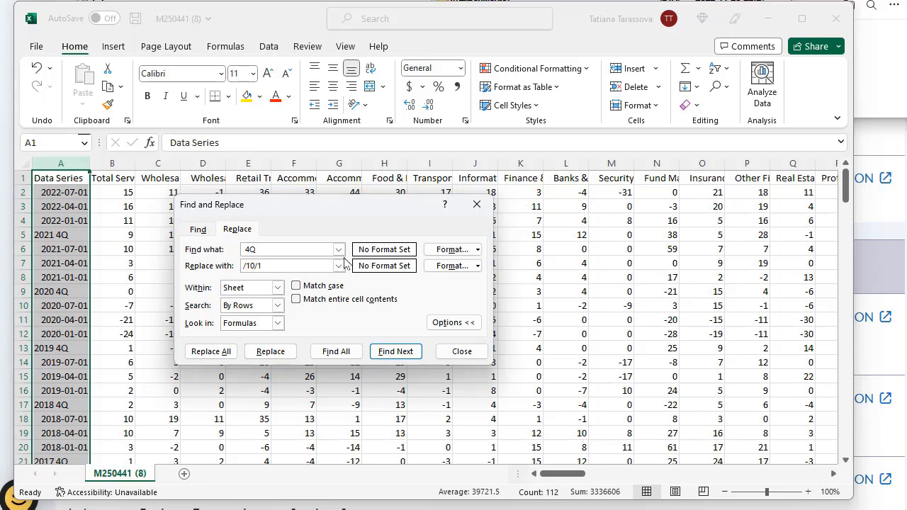
left_click(211, 351)
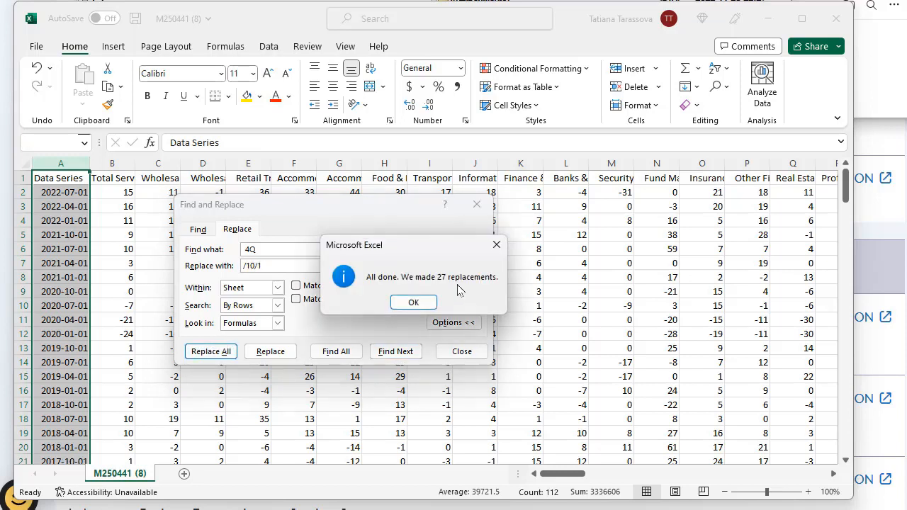
left_click(414, 302)
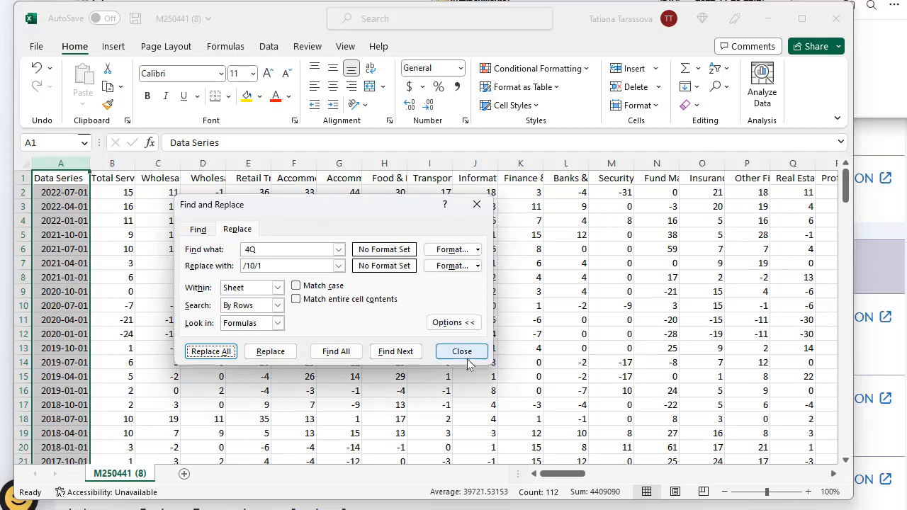
Close Find and Replace and return to the date-converted worksheet.
left_click(461, 350)
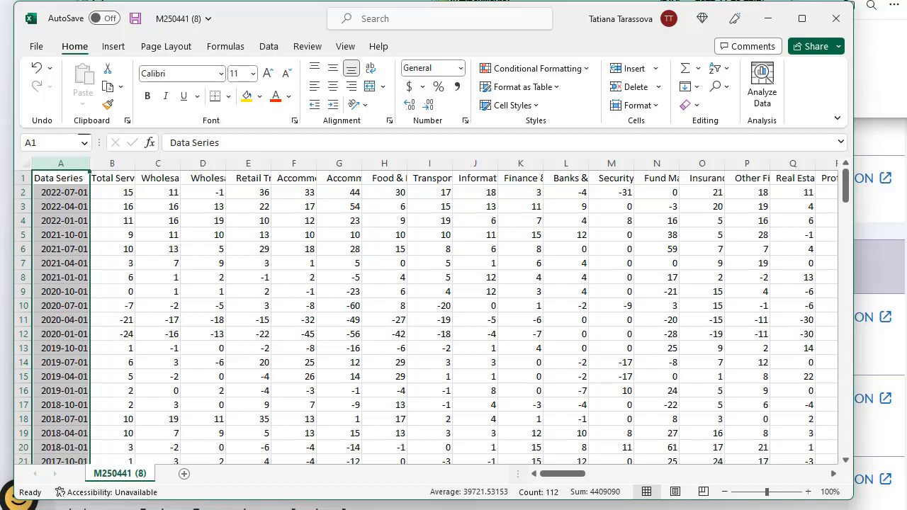
mouse_move(180, 245)
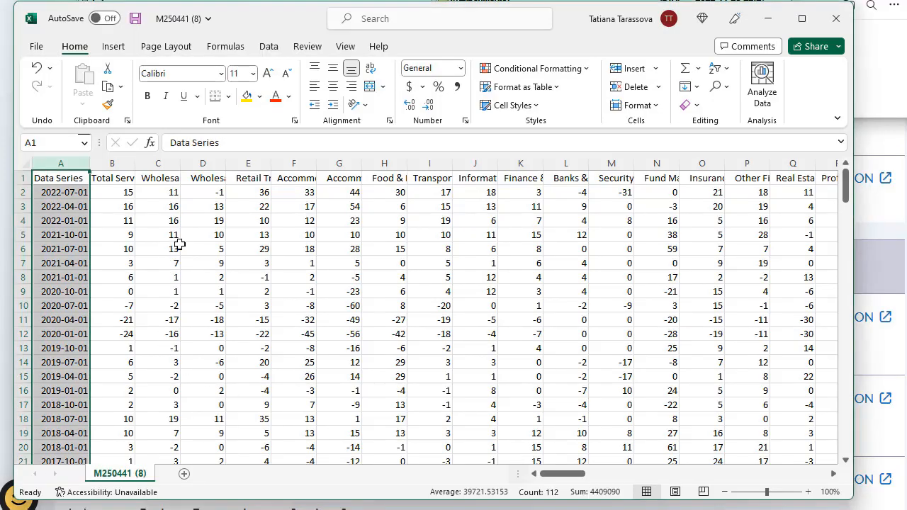
left_click(202, 234)
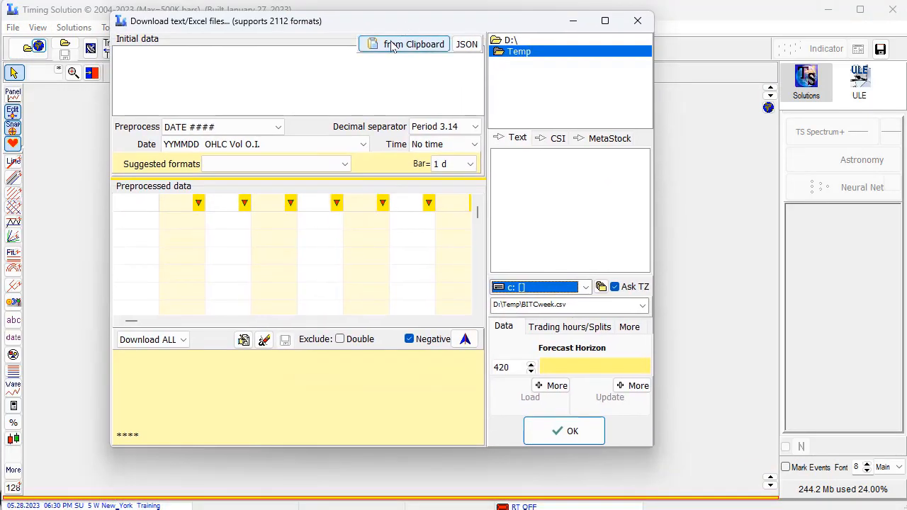
mouse_move(404, 43)
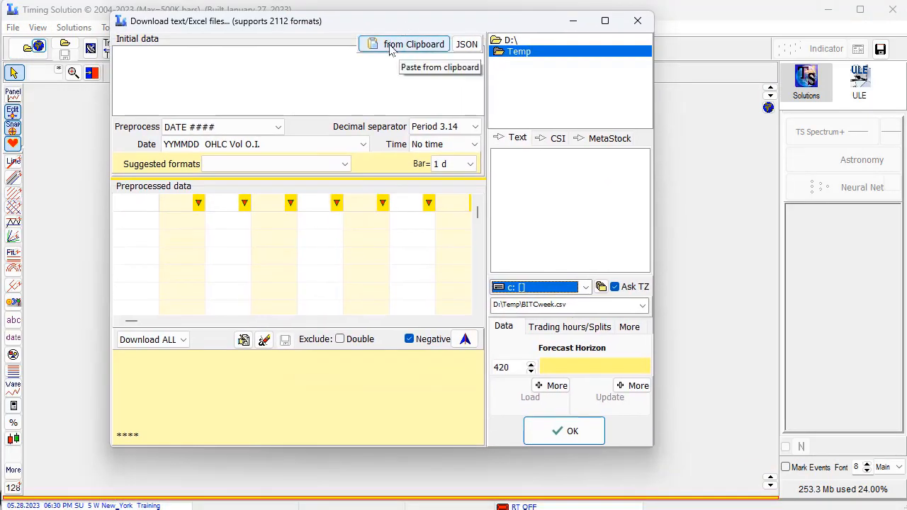
Choose 'from Clipboard' in Timing Solution's text/Excel download window.
left_click(413, 43)
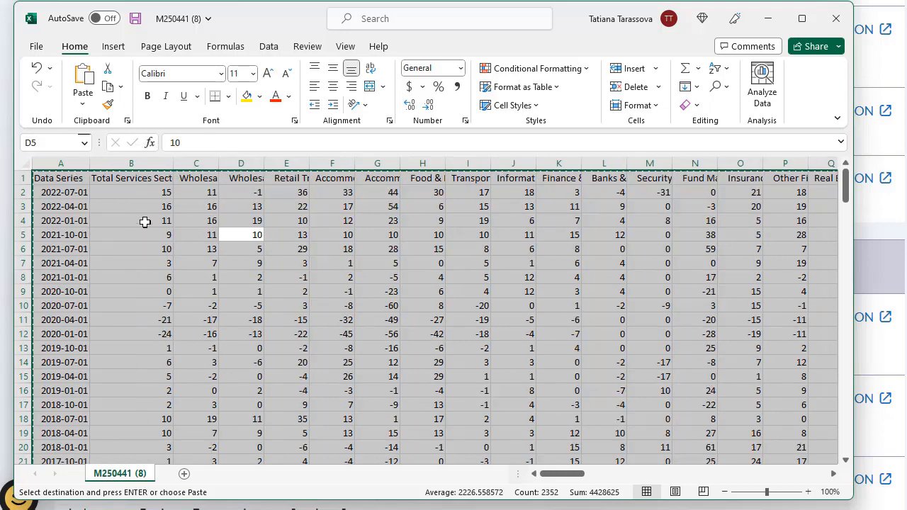
mouse_move(220, 163)
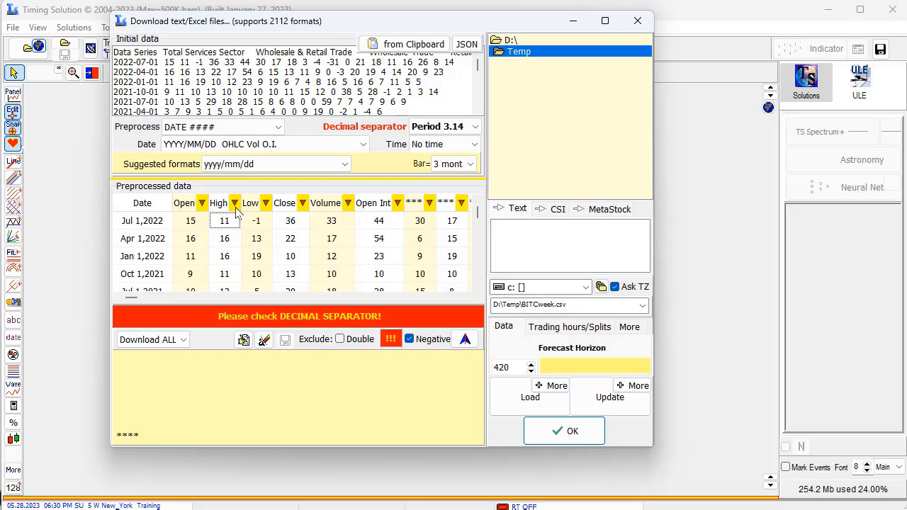
Set the second data column to Close and mark all other columns Not Used.
left_click(235, 203)
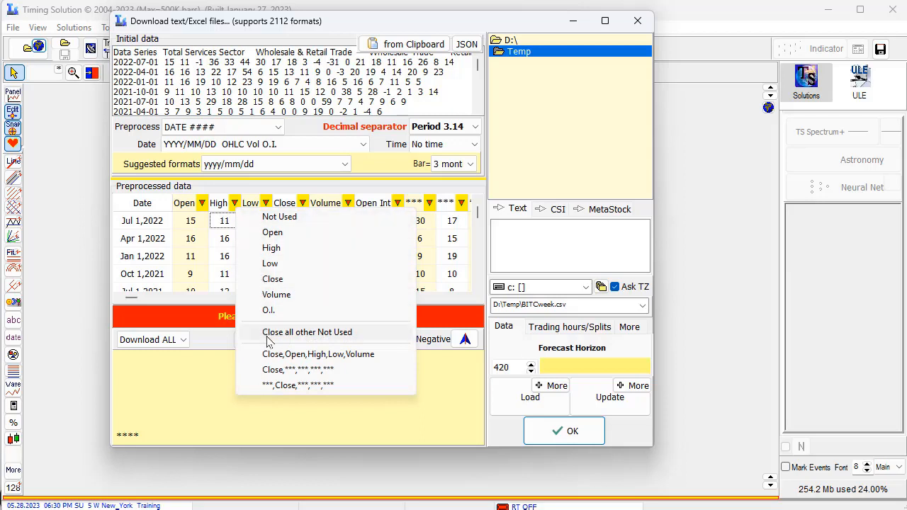
mouse_move(290, 344)
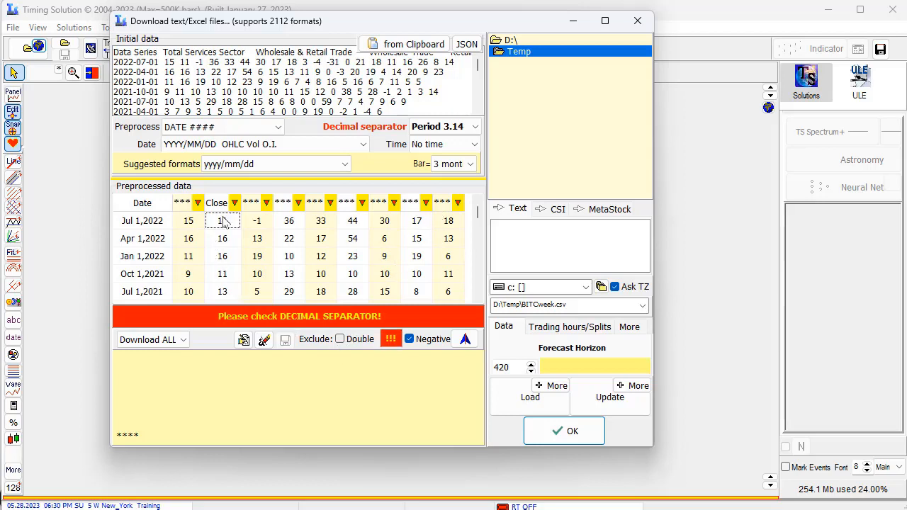
left_click(234, 204)
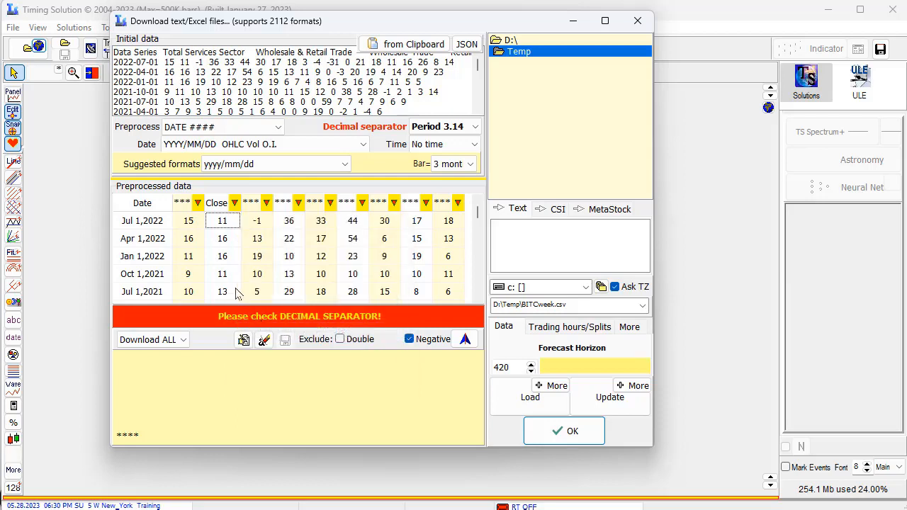
left_click(235, 203)
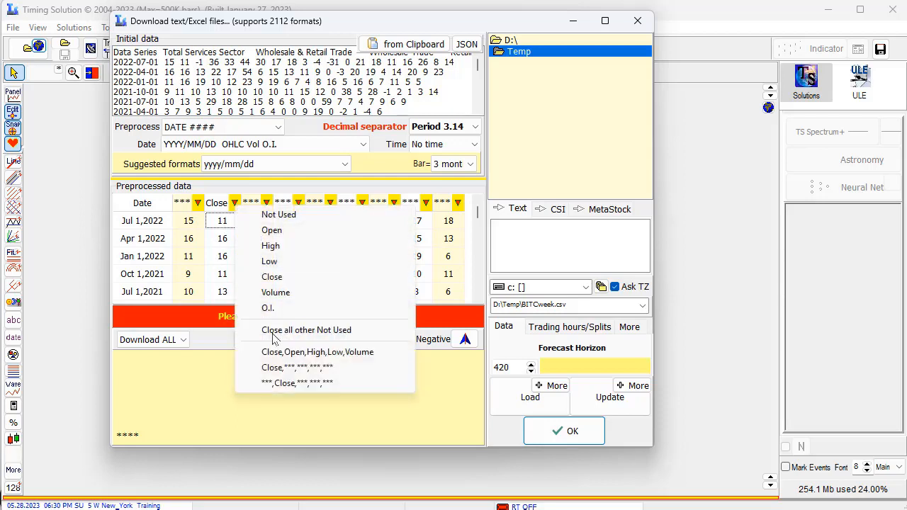
left_click(272, 276)
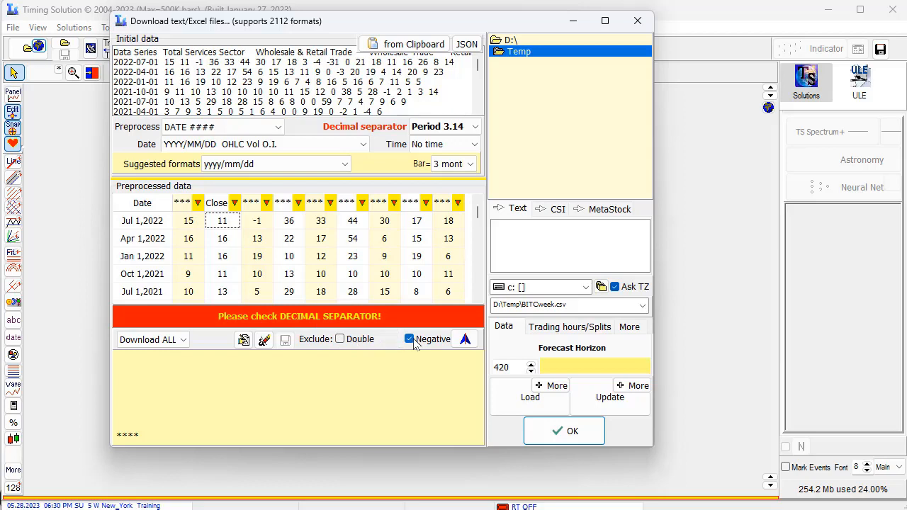
Uncheck the Negative option for the imported SingStat data.
left_click(409, 338)
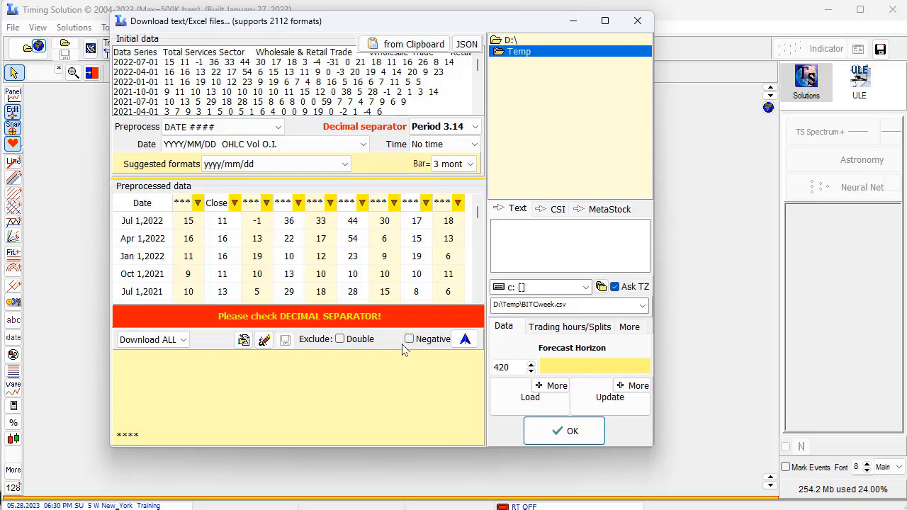
left_click(390, 338)
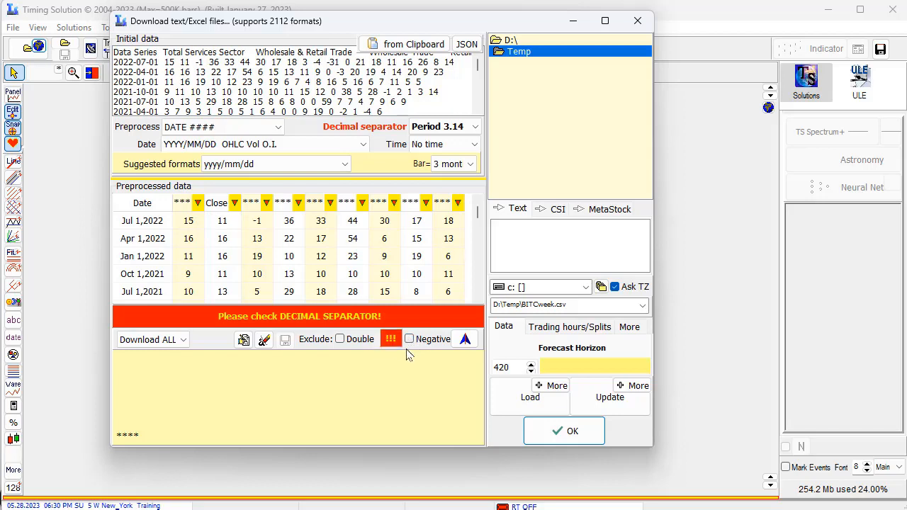
left_click(390, 338)
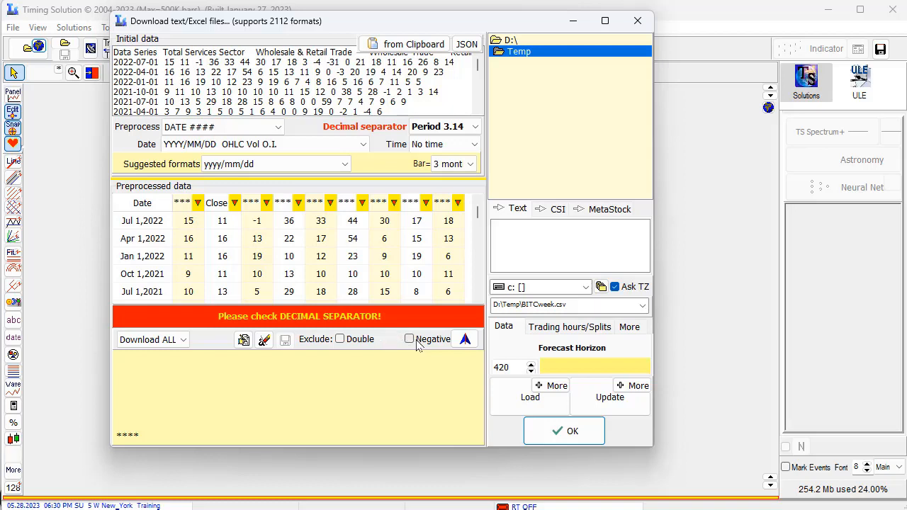
left_click(390, 339)
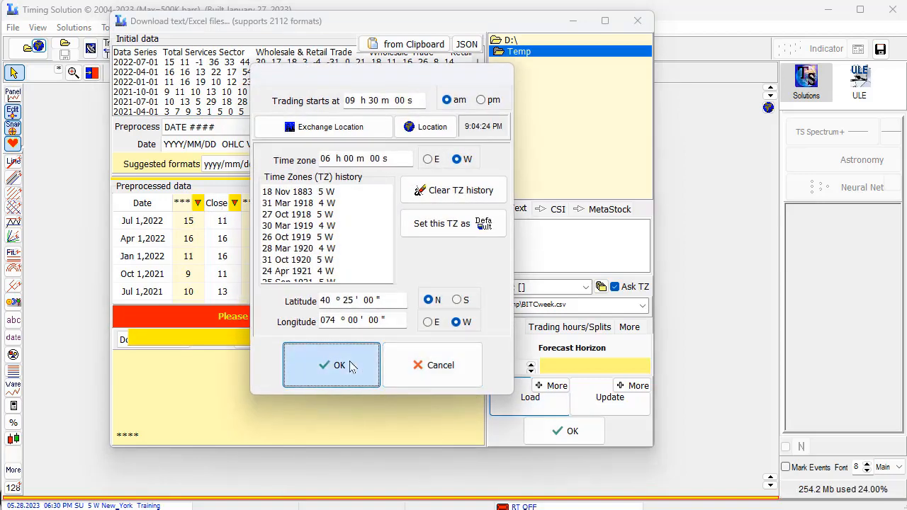
Accept automatic trading days with a 50-bar forecast horizon and load the quarterly data.
left_click(331, 365)
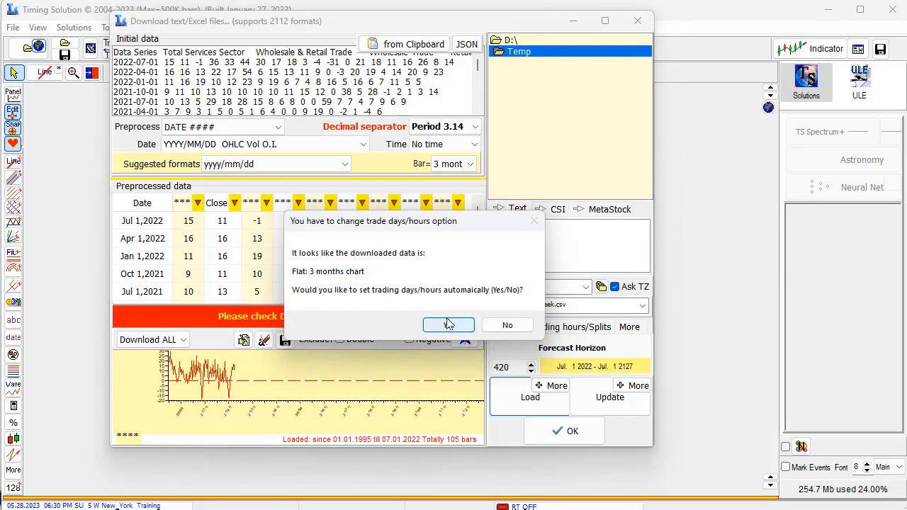
left_click(448, 325)
type("50")
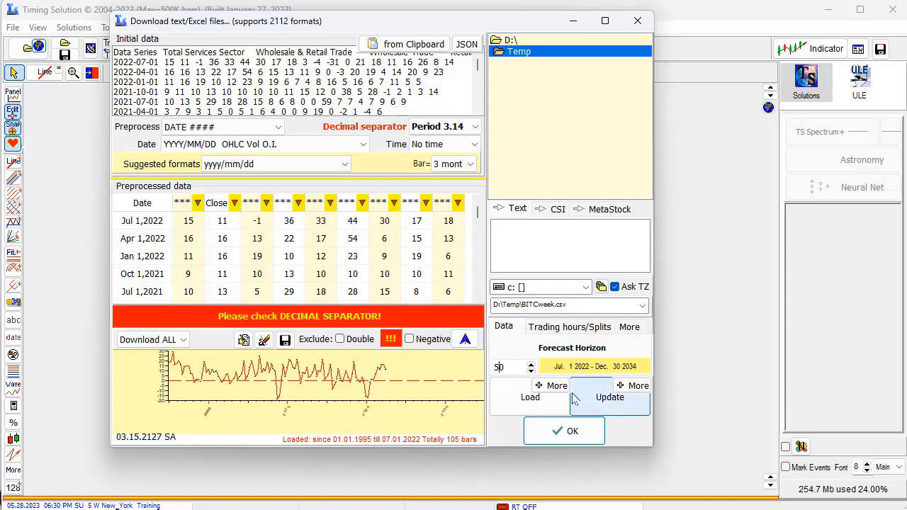
left_click(563, 431)
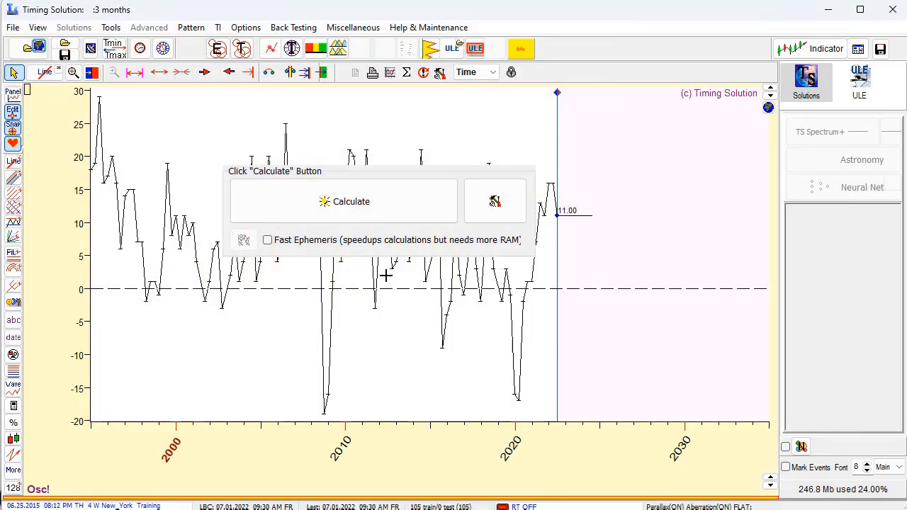
Run the initial chart calculation and bring up the TS Spectrum+ module.
left_click(344, 202)
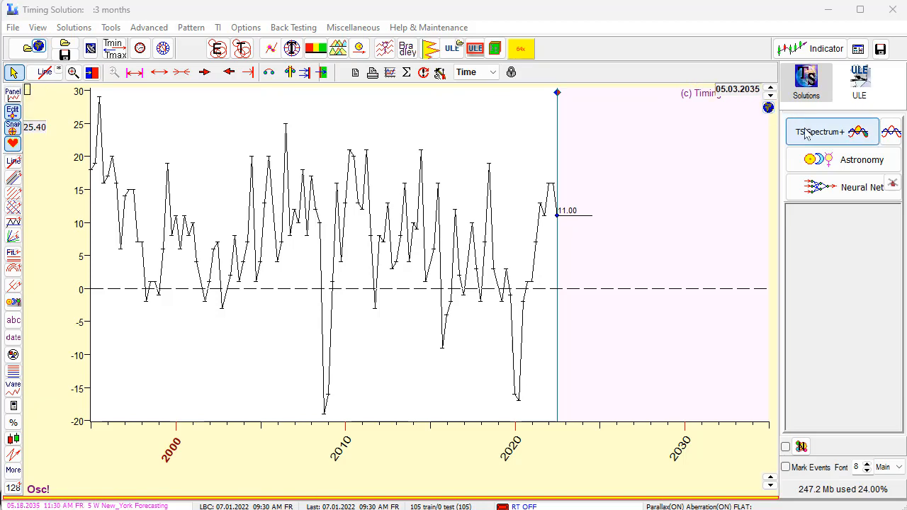
left_click(822, 132)
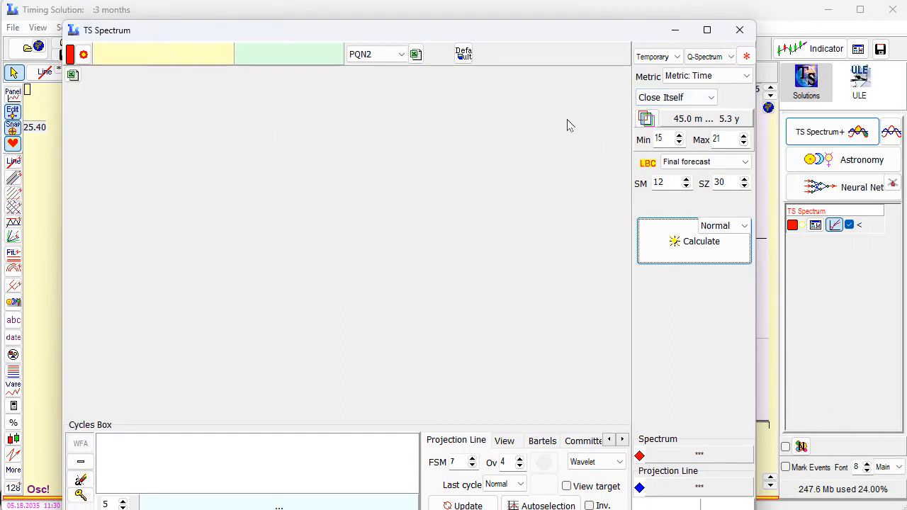
mouse_move(465, 237)
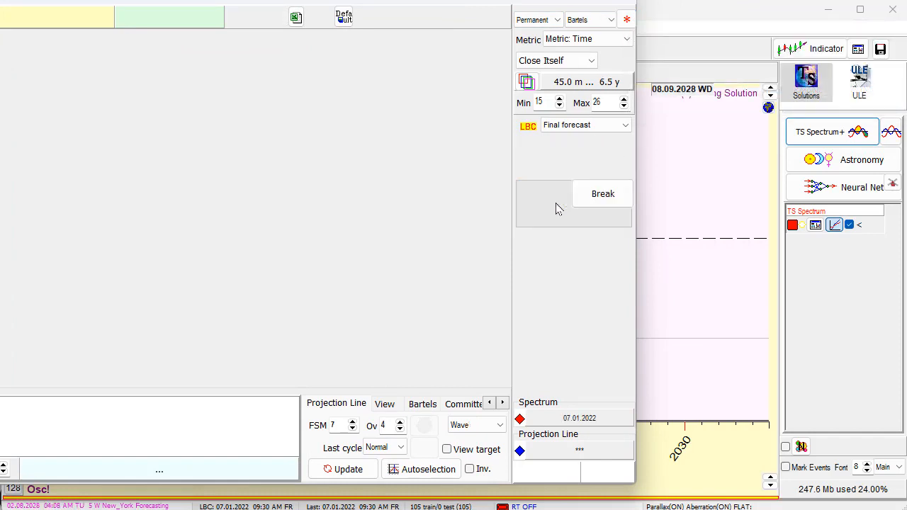
Compute the Bartels spectrum and inspect the bump near 51.6 months.
left_click(602, 194)
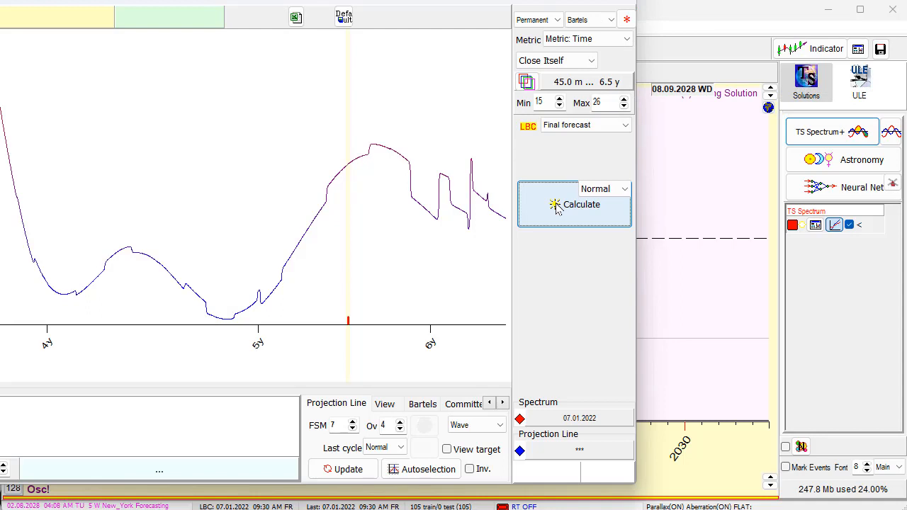
left_click(97, 289)
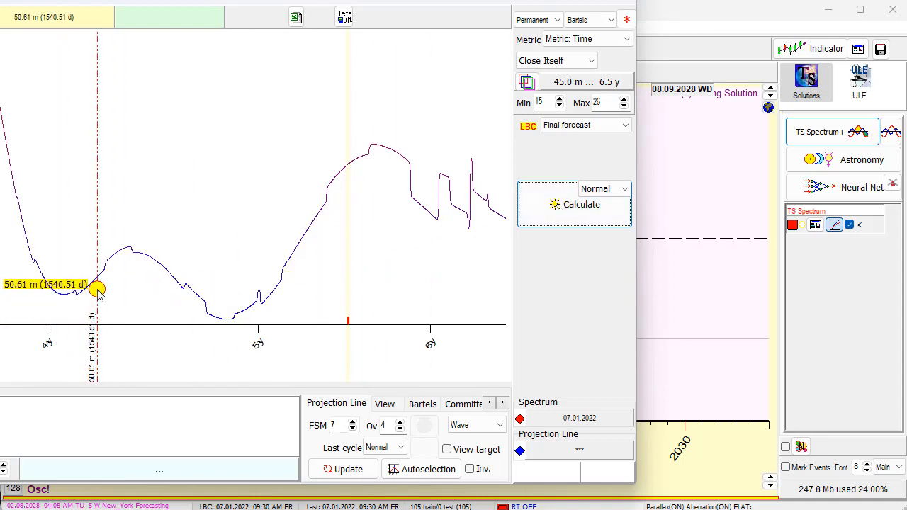
left_click_drag(97, 289, 180, 272)
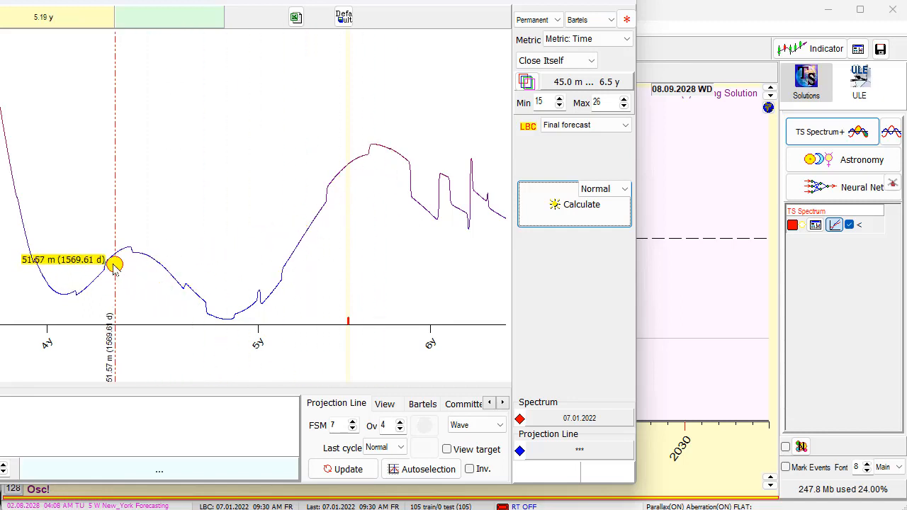
left_click_drag(115, 263, 381, 255)
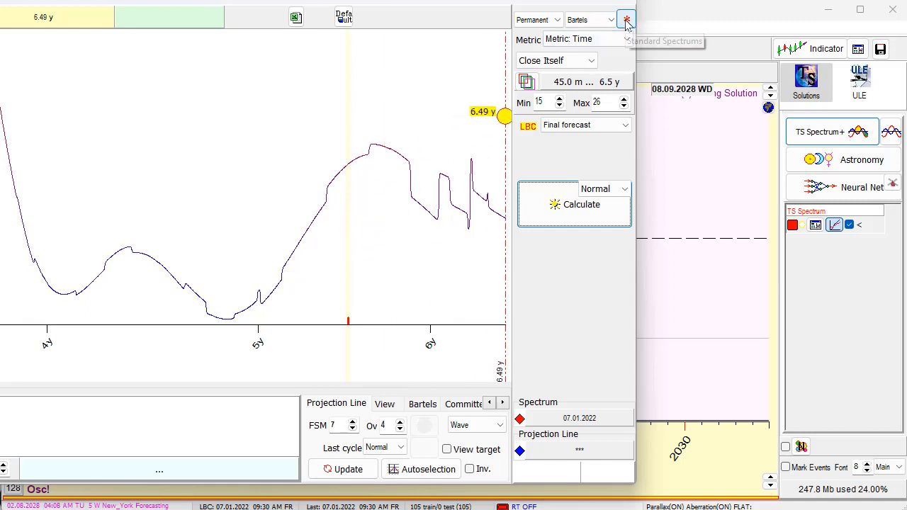
Calculate a Classic spectrum and check the peak near 8.8 years.
left_click(625, 19)
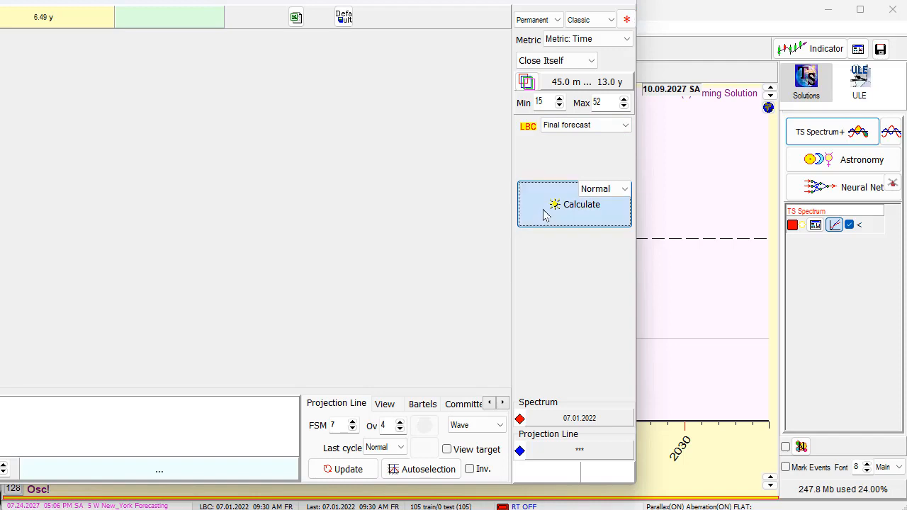
left_click(574, 204)
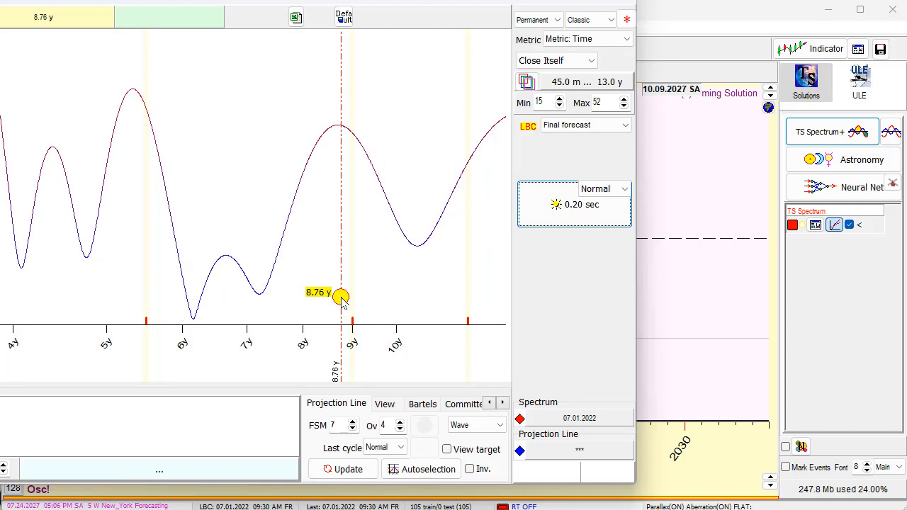
left_click_drag(340, 296, 260, 32)
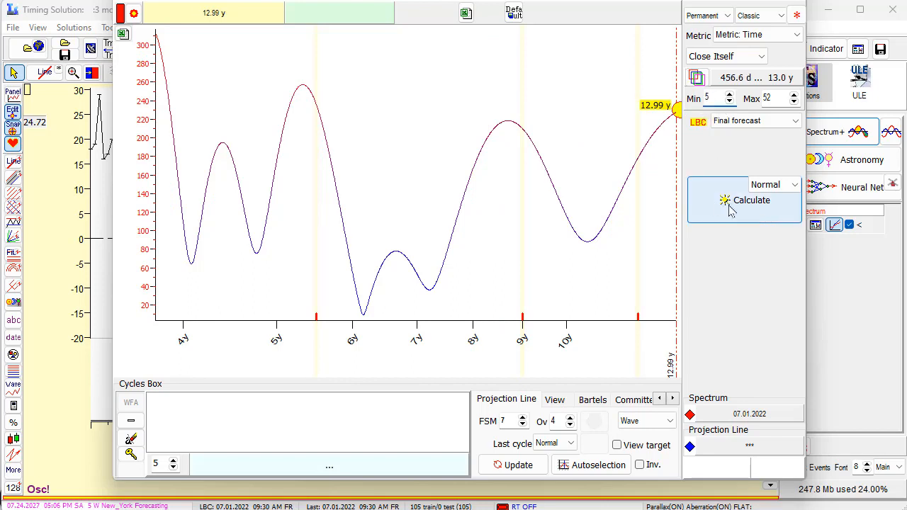
Recalculate from 456.6 days and inspect the 44.75-month and 5.4-year peaks.
left_click(750, 199)
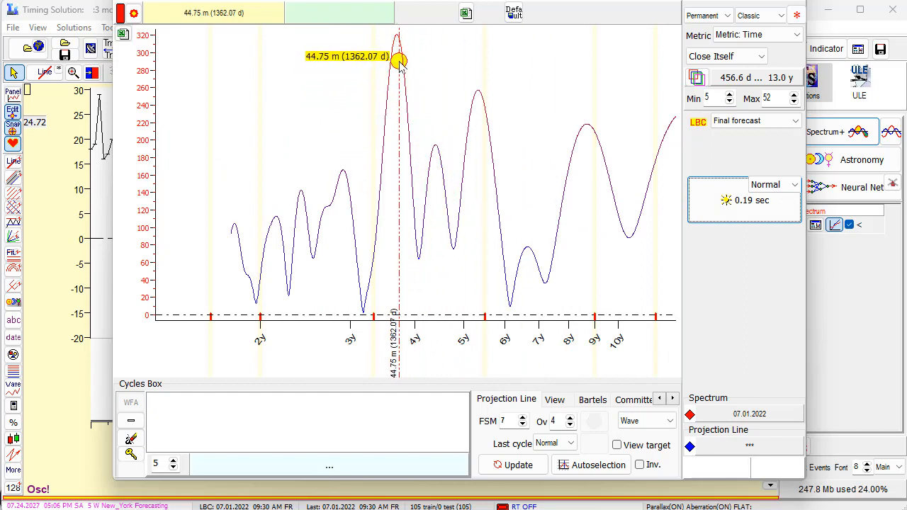
left_click_drag(398, 62, 394, 62)
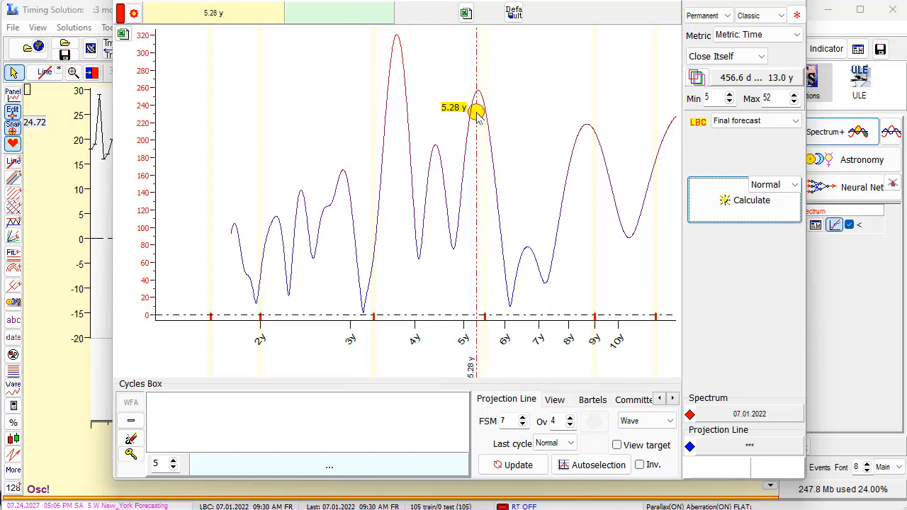
left_click_drag(476, 114, 476, 142)
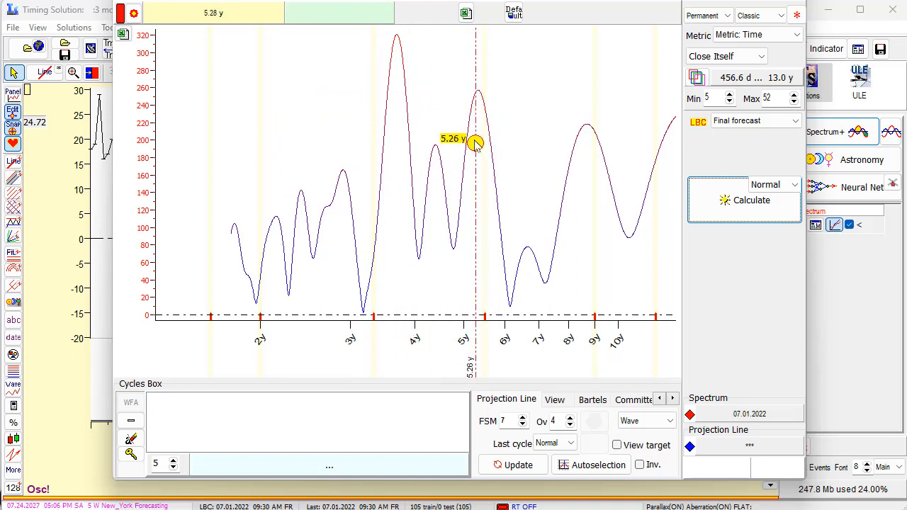
left_click_drag(475, 142, 482, 100)
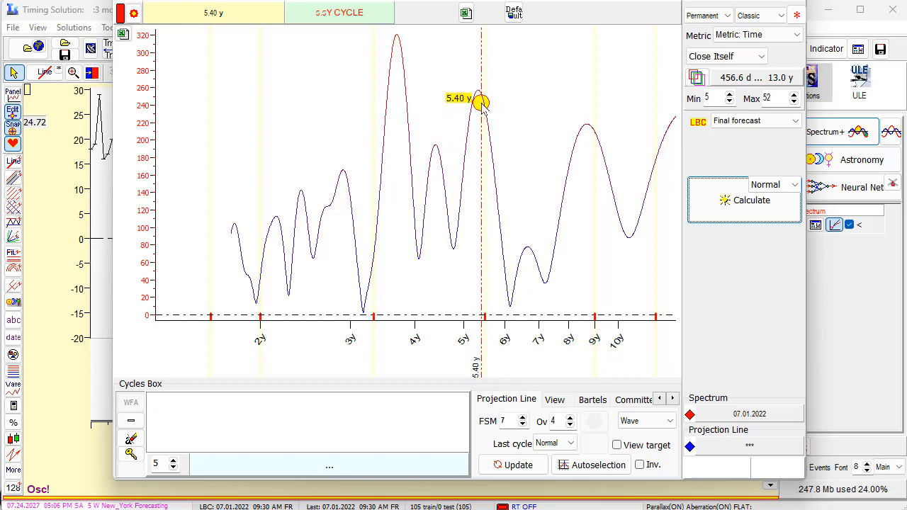
left_click_drag(482, 101, 482, 141)
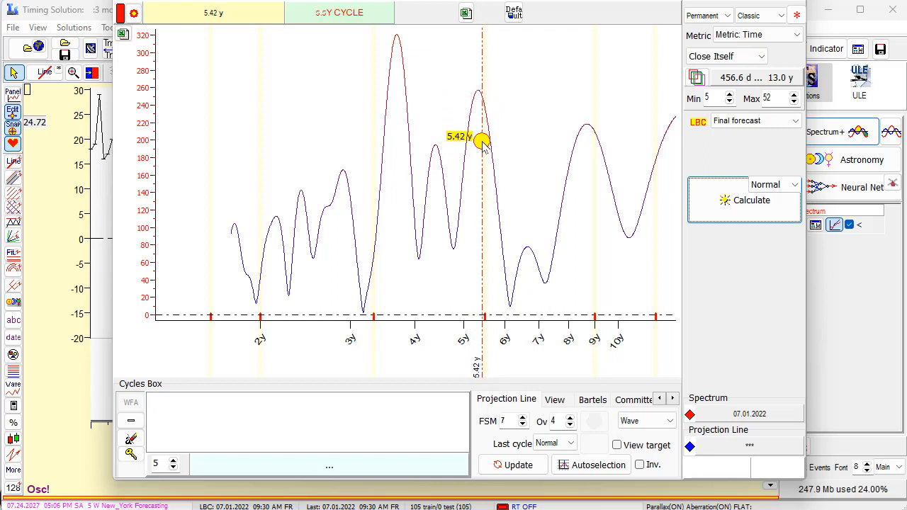
left_click_drag(482, 139, 487, 135)
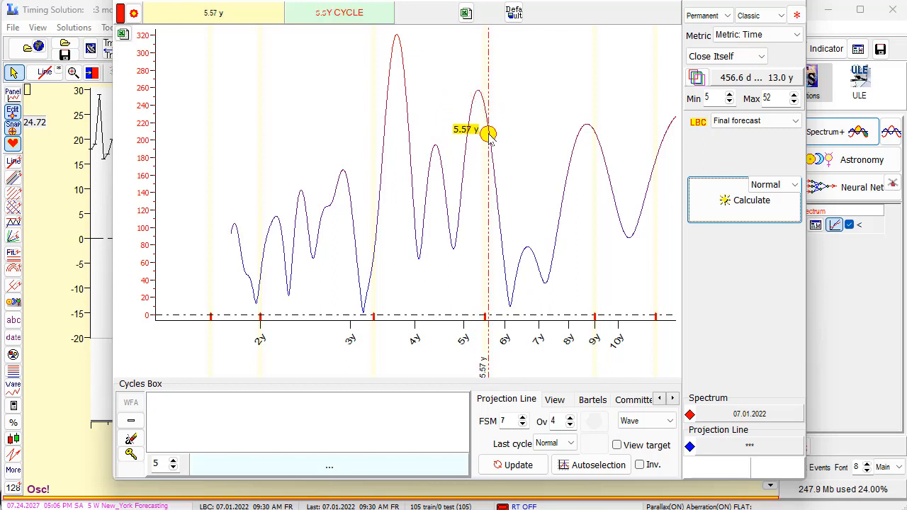
left_click_drag(489, 135, 482, 316)
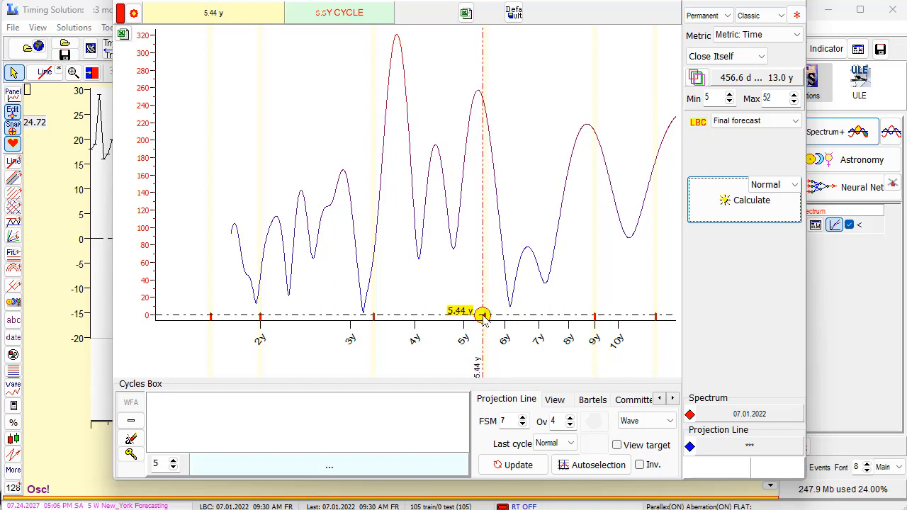
left_click_drag(482, 314, 480, 92)
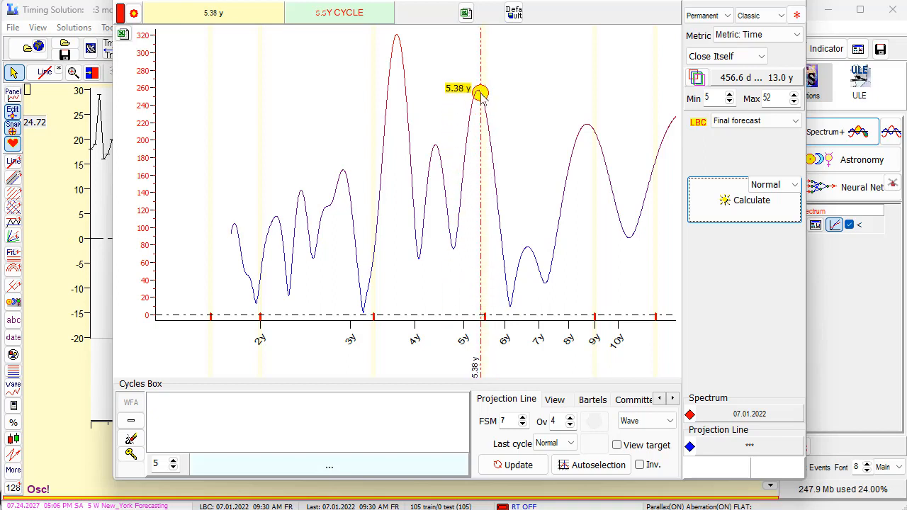
left_click_drag(481, 94, 476, 93)
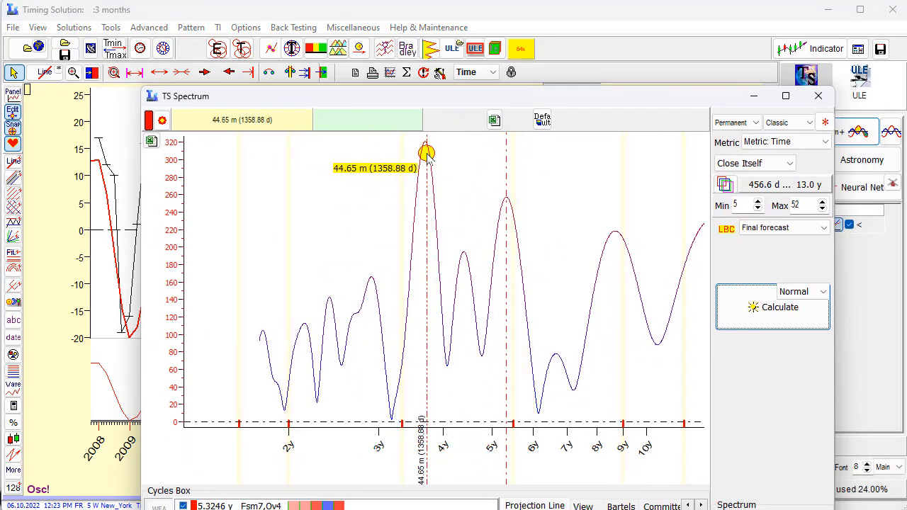
Add the 44.65-month and 8.6-year spectrum peaks as cycles for projection.
left_click_drag(427, 153, 421, 153)
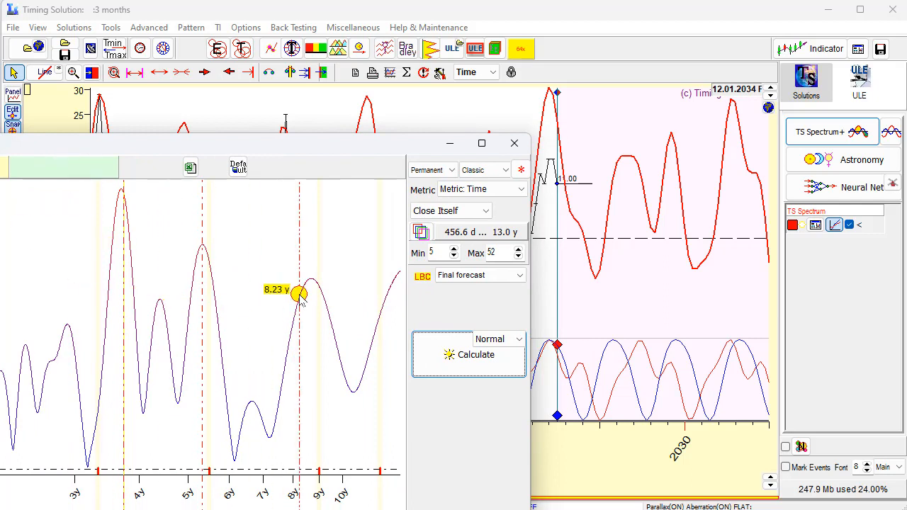
left_click_drag(297, 295, 306, 278)
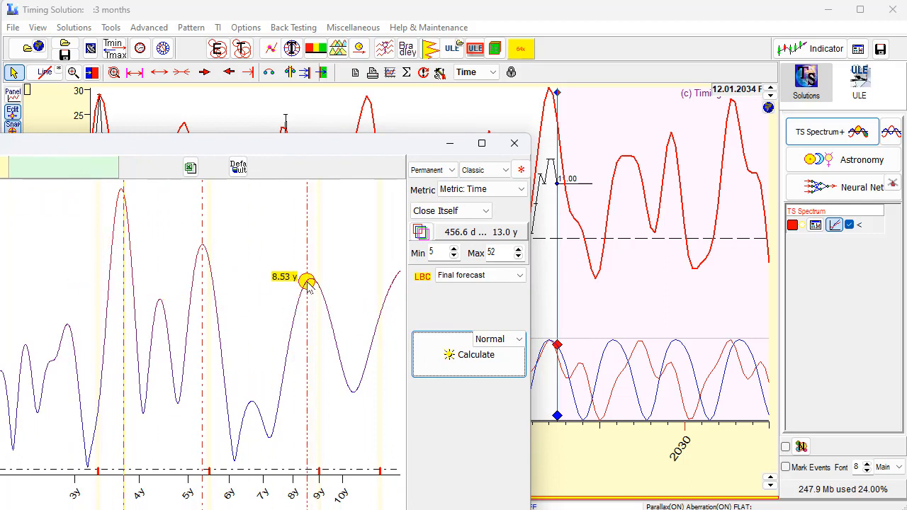
left_click_drag(306, 284, 310, 283)
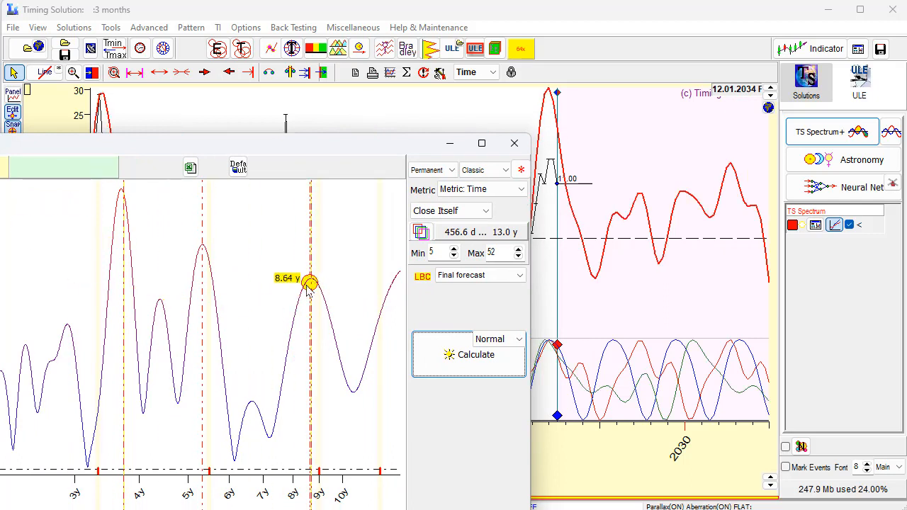